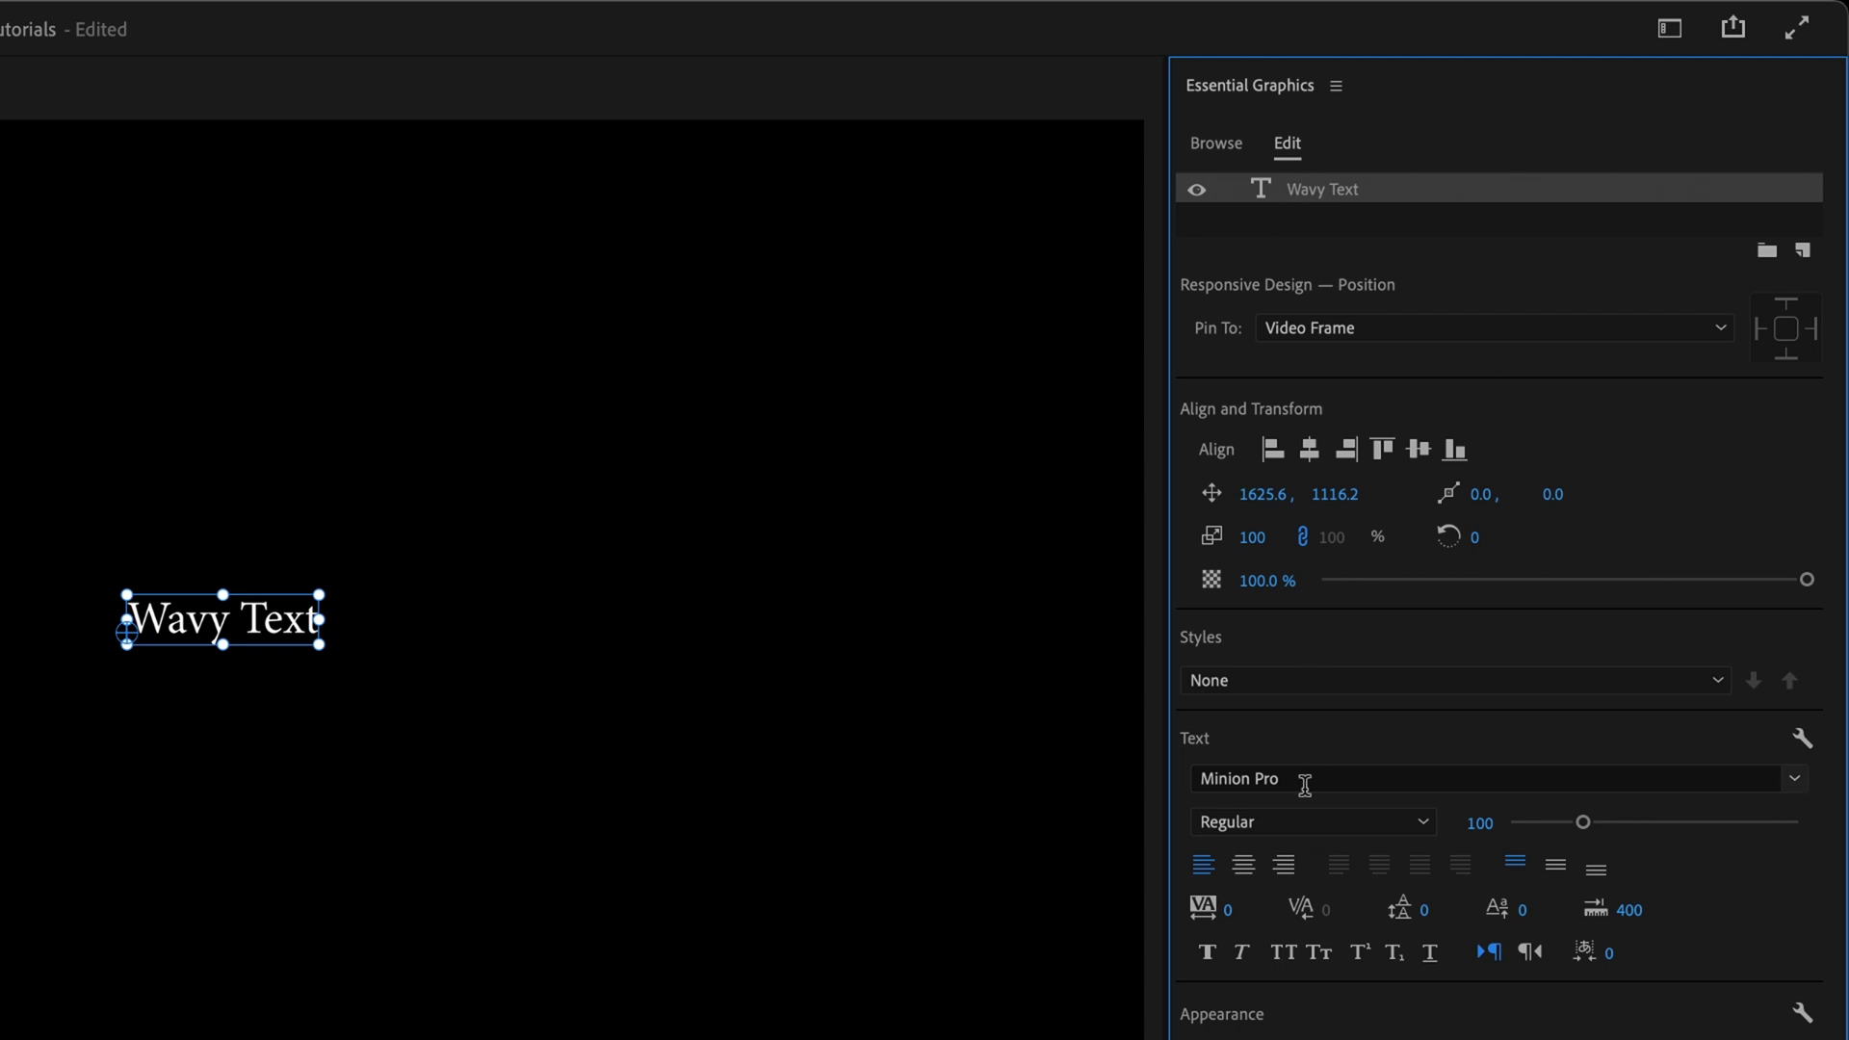
Step: Set the title font to Gibson Bold at size 500
text(gibson)
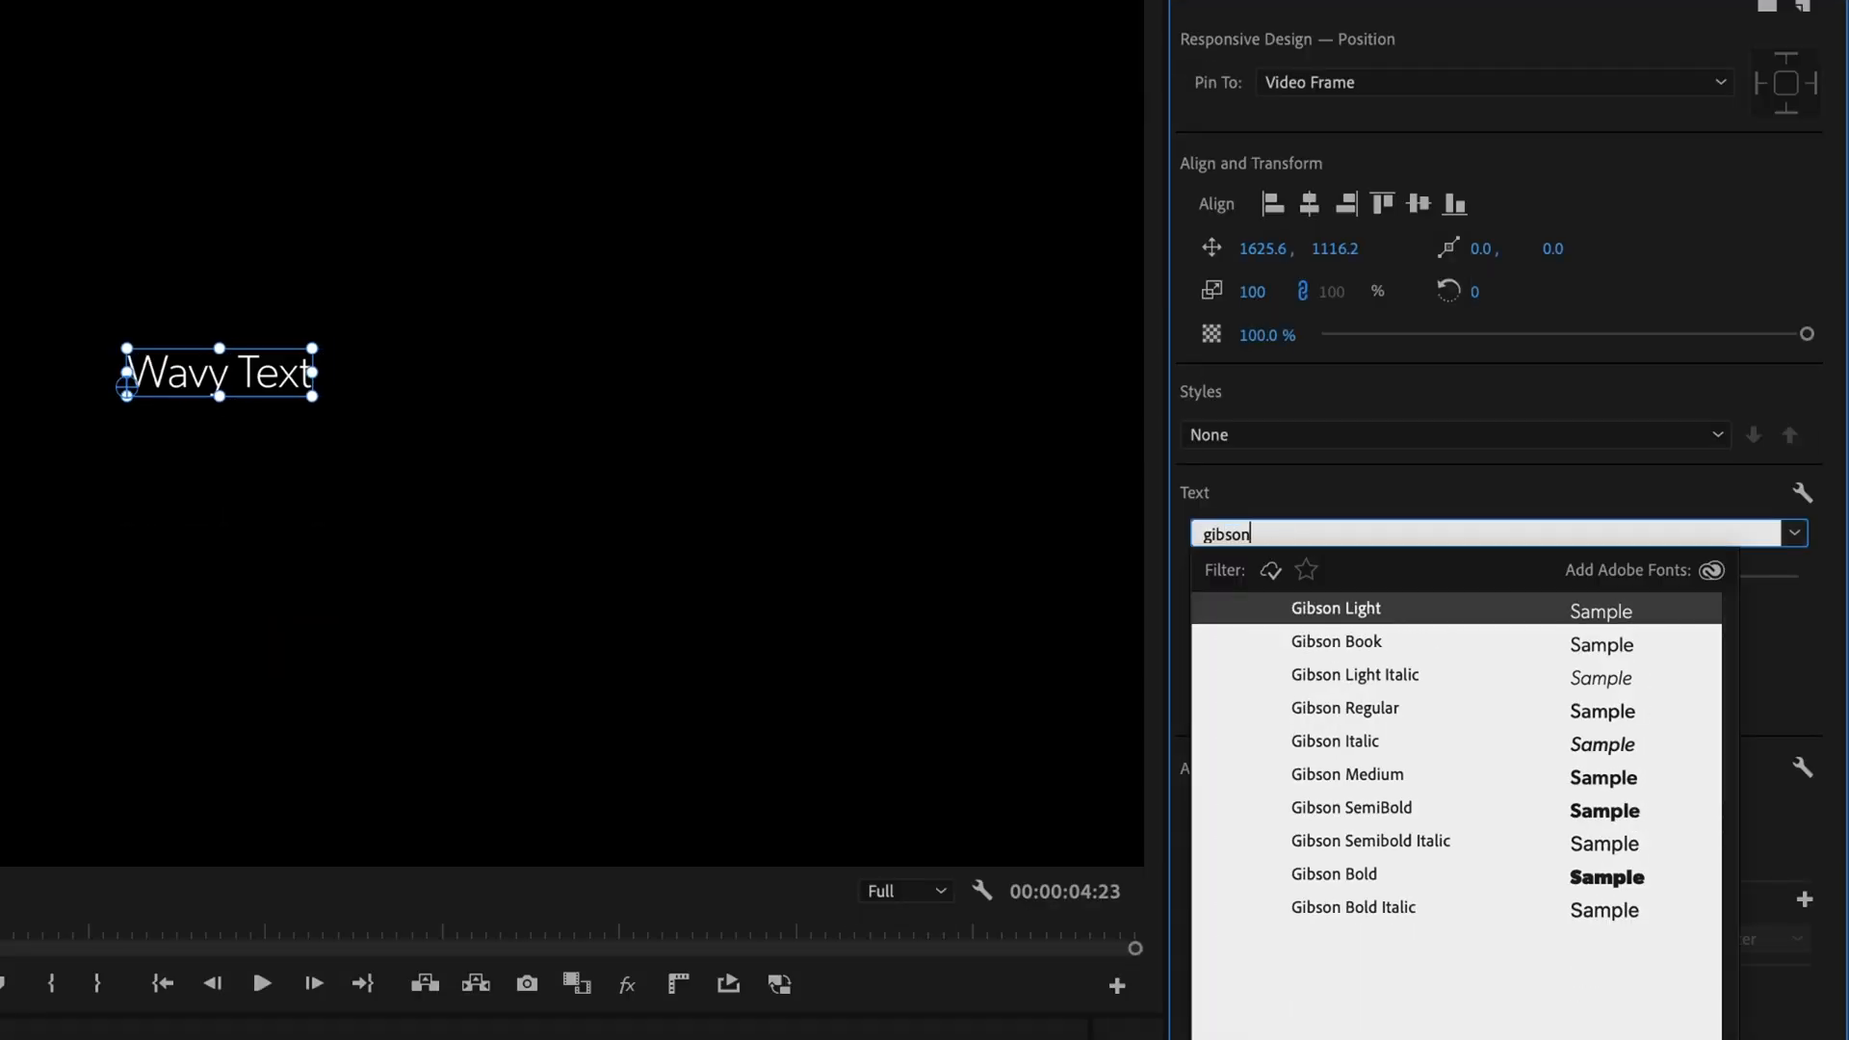
click(1333, 874)
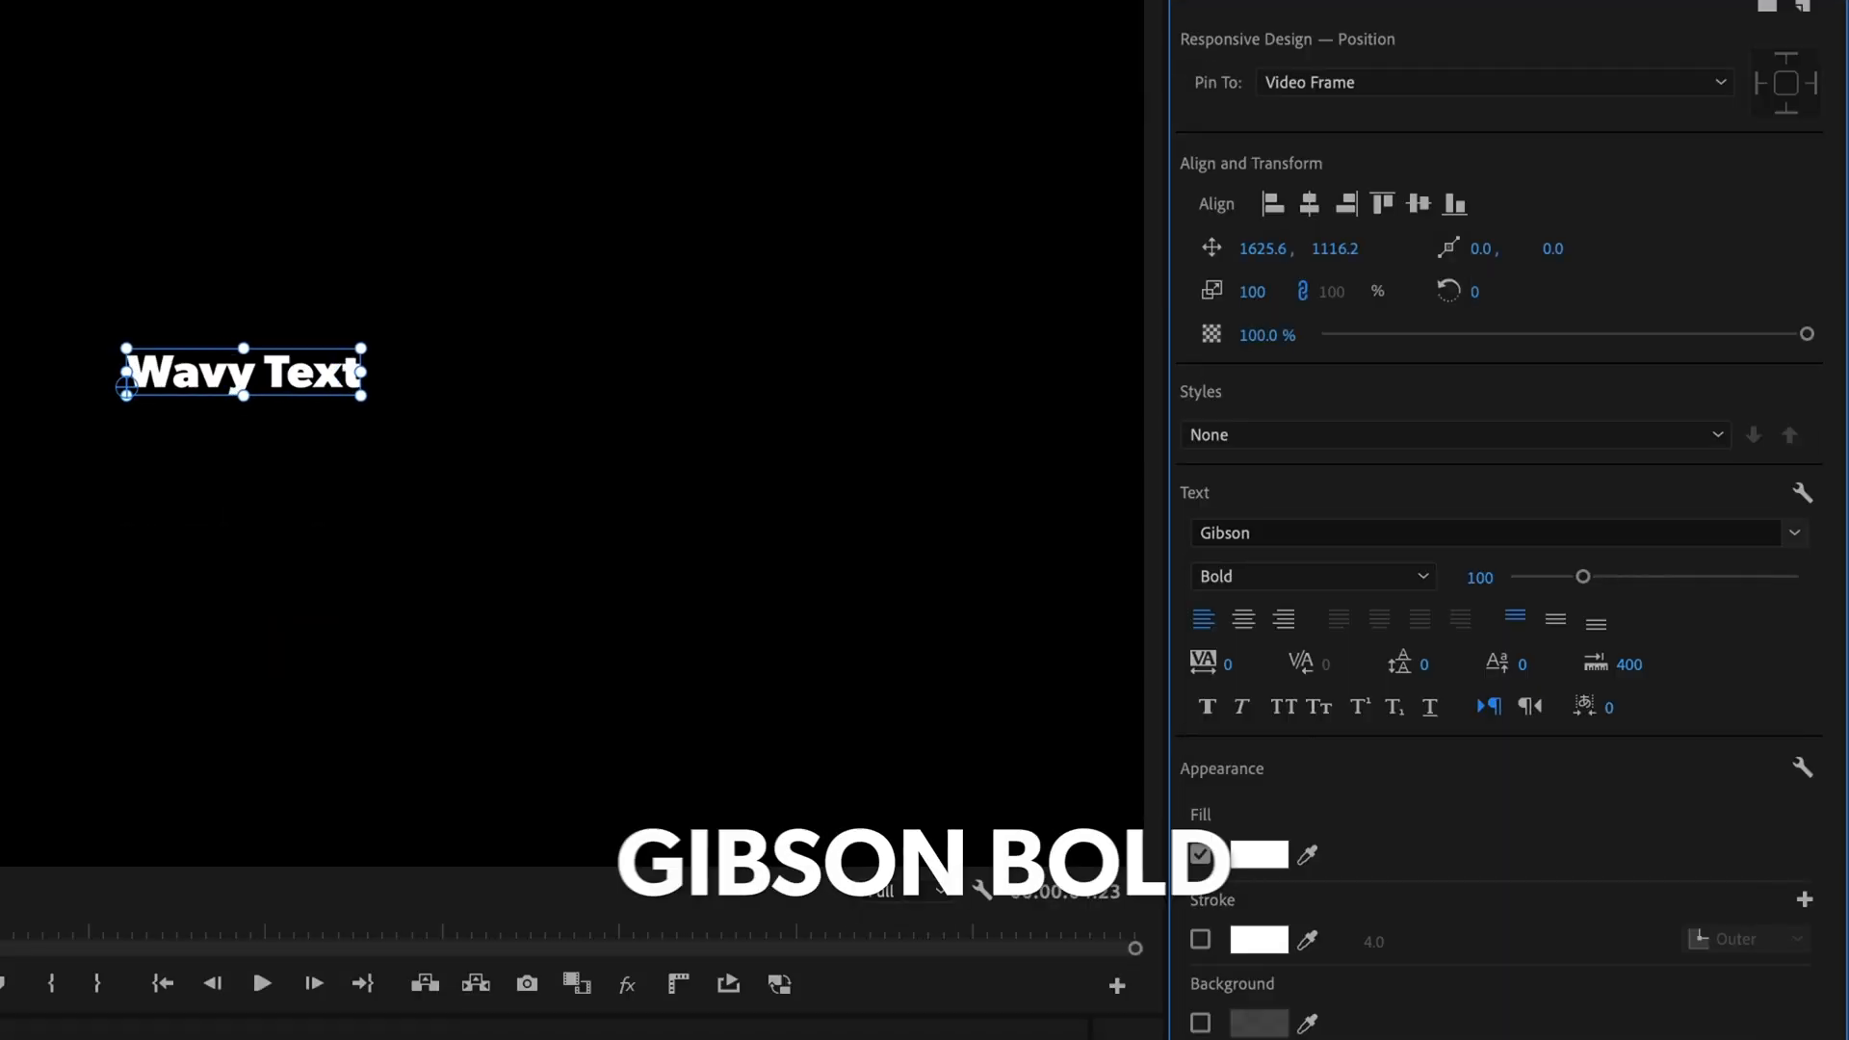
triple_click(1469, 576)
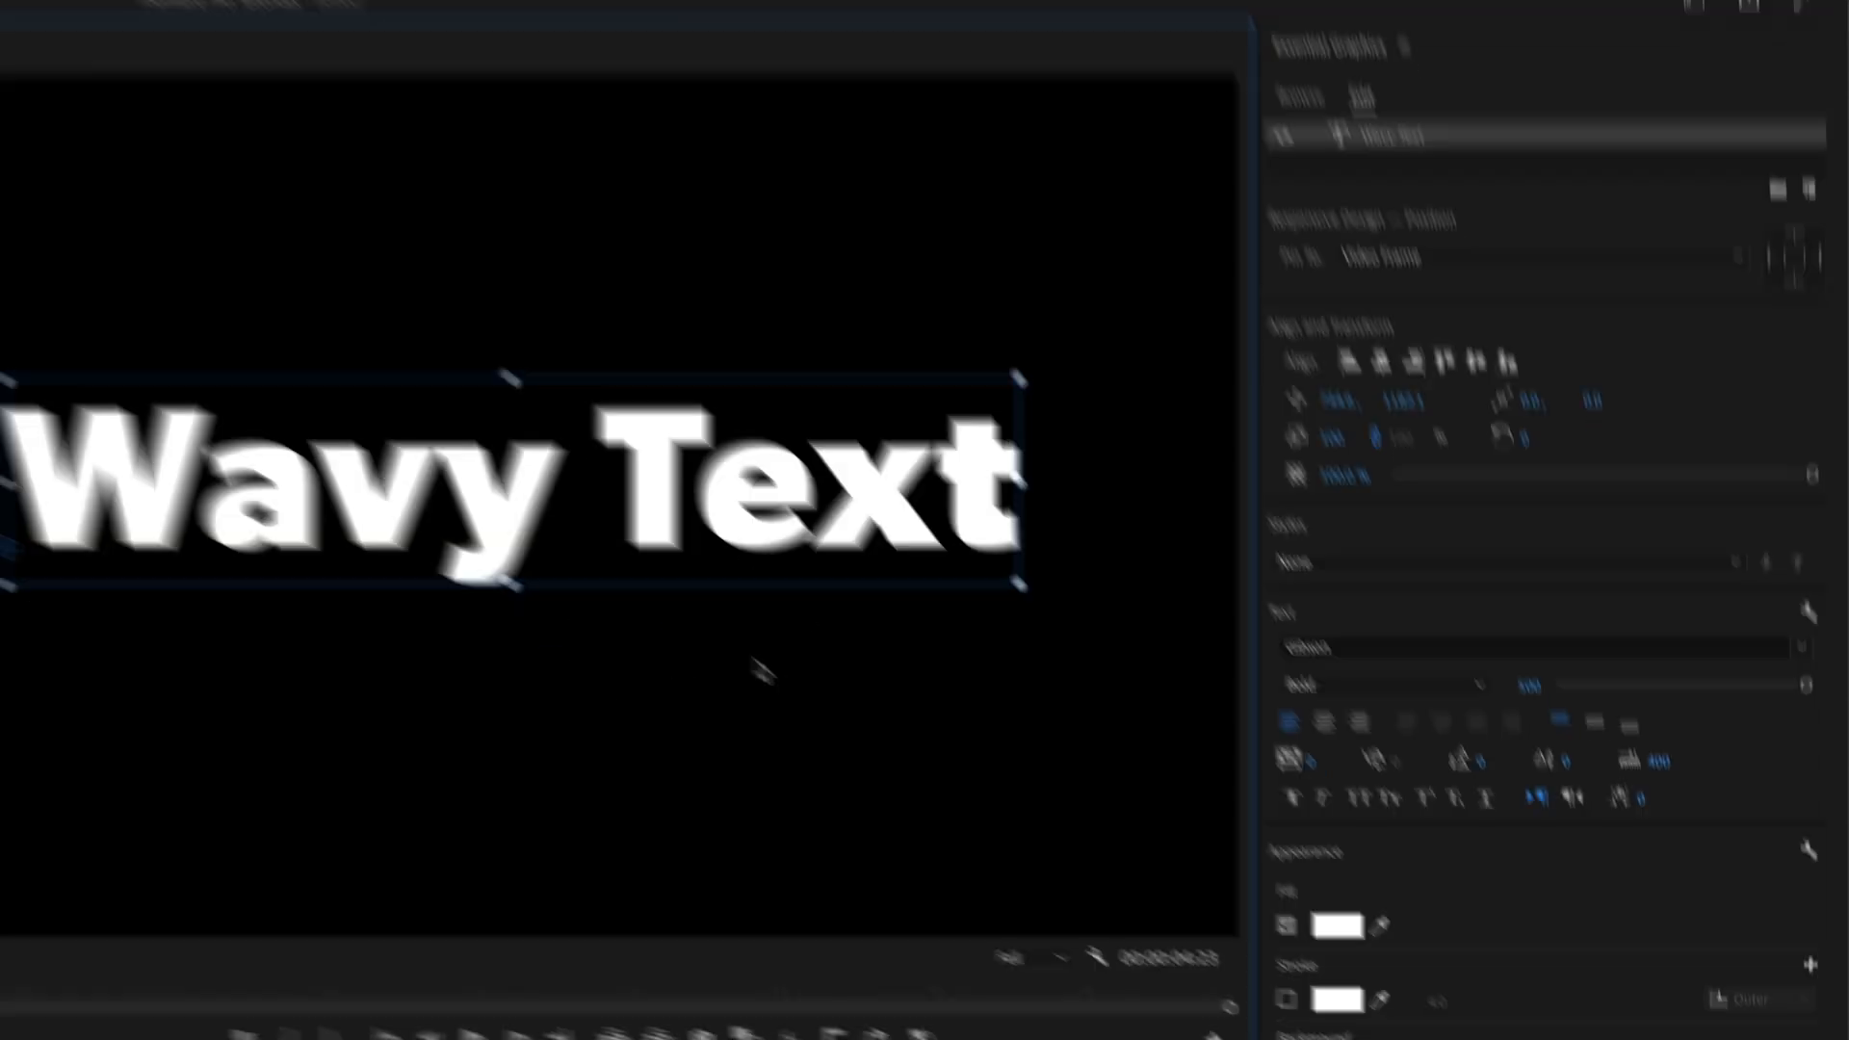
Step: Make the title all caps, centre the paragraph and centre it in the frame
click(1285, 705)
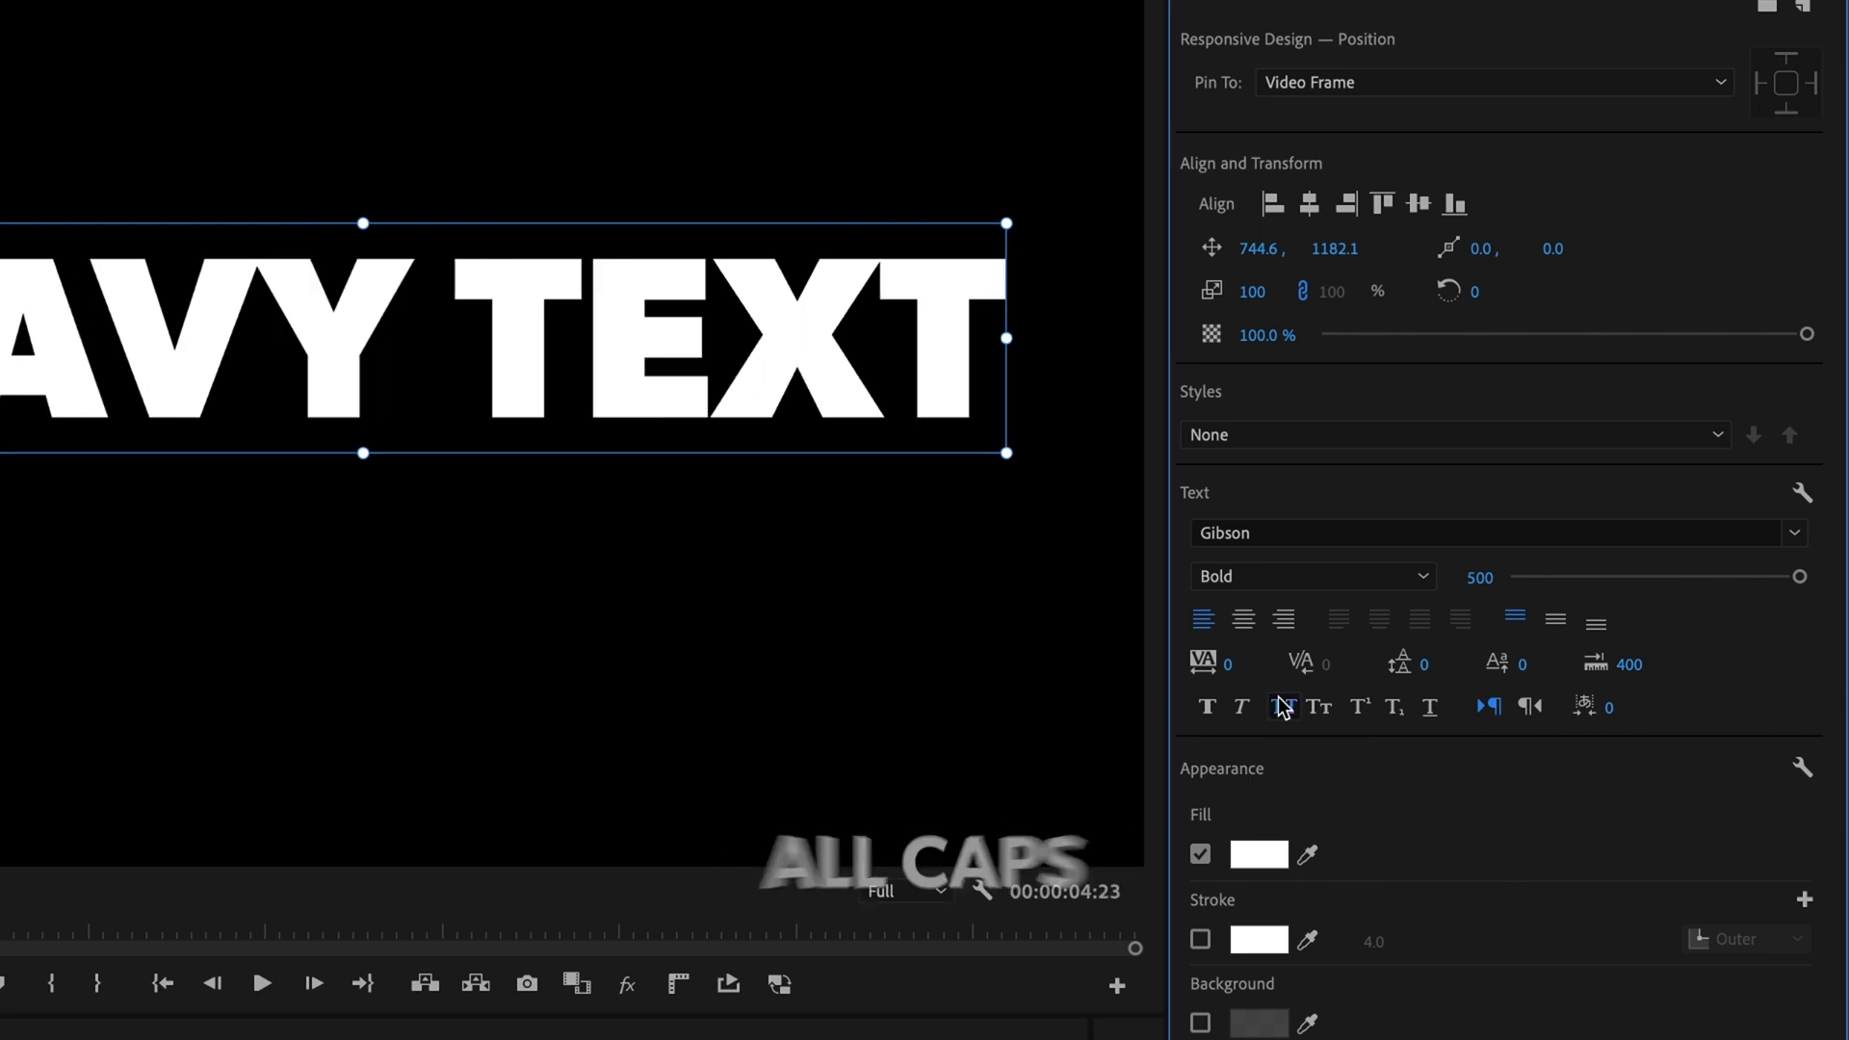
click(1283, 707)
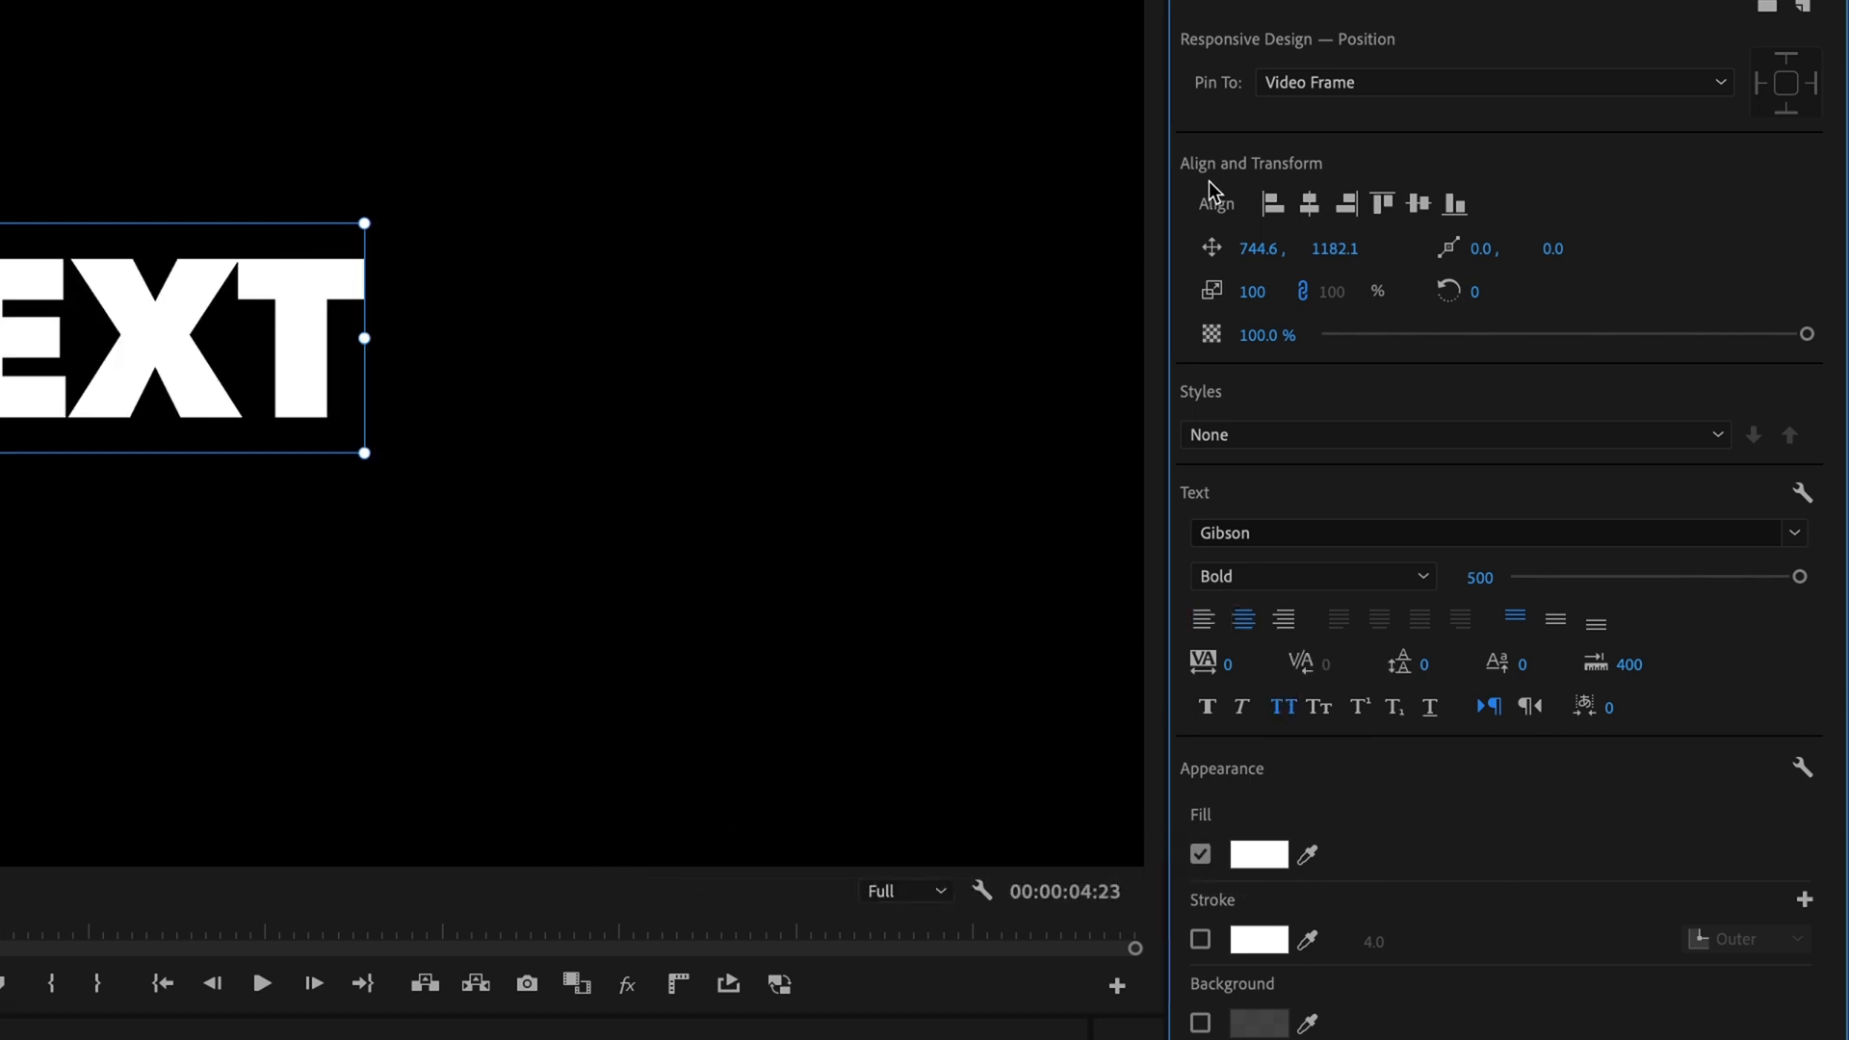
mouse_move(1310, 205)
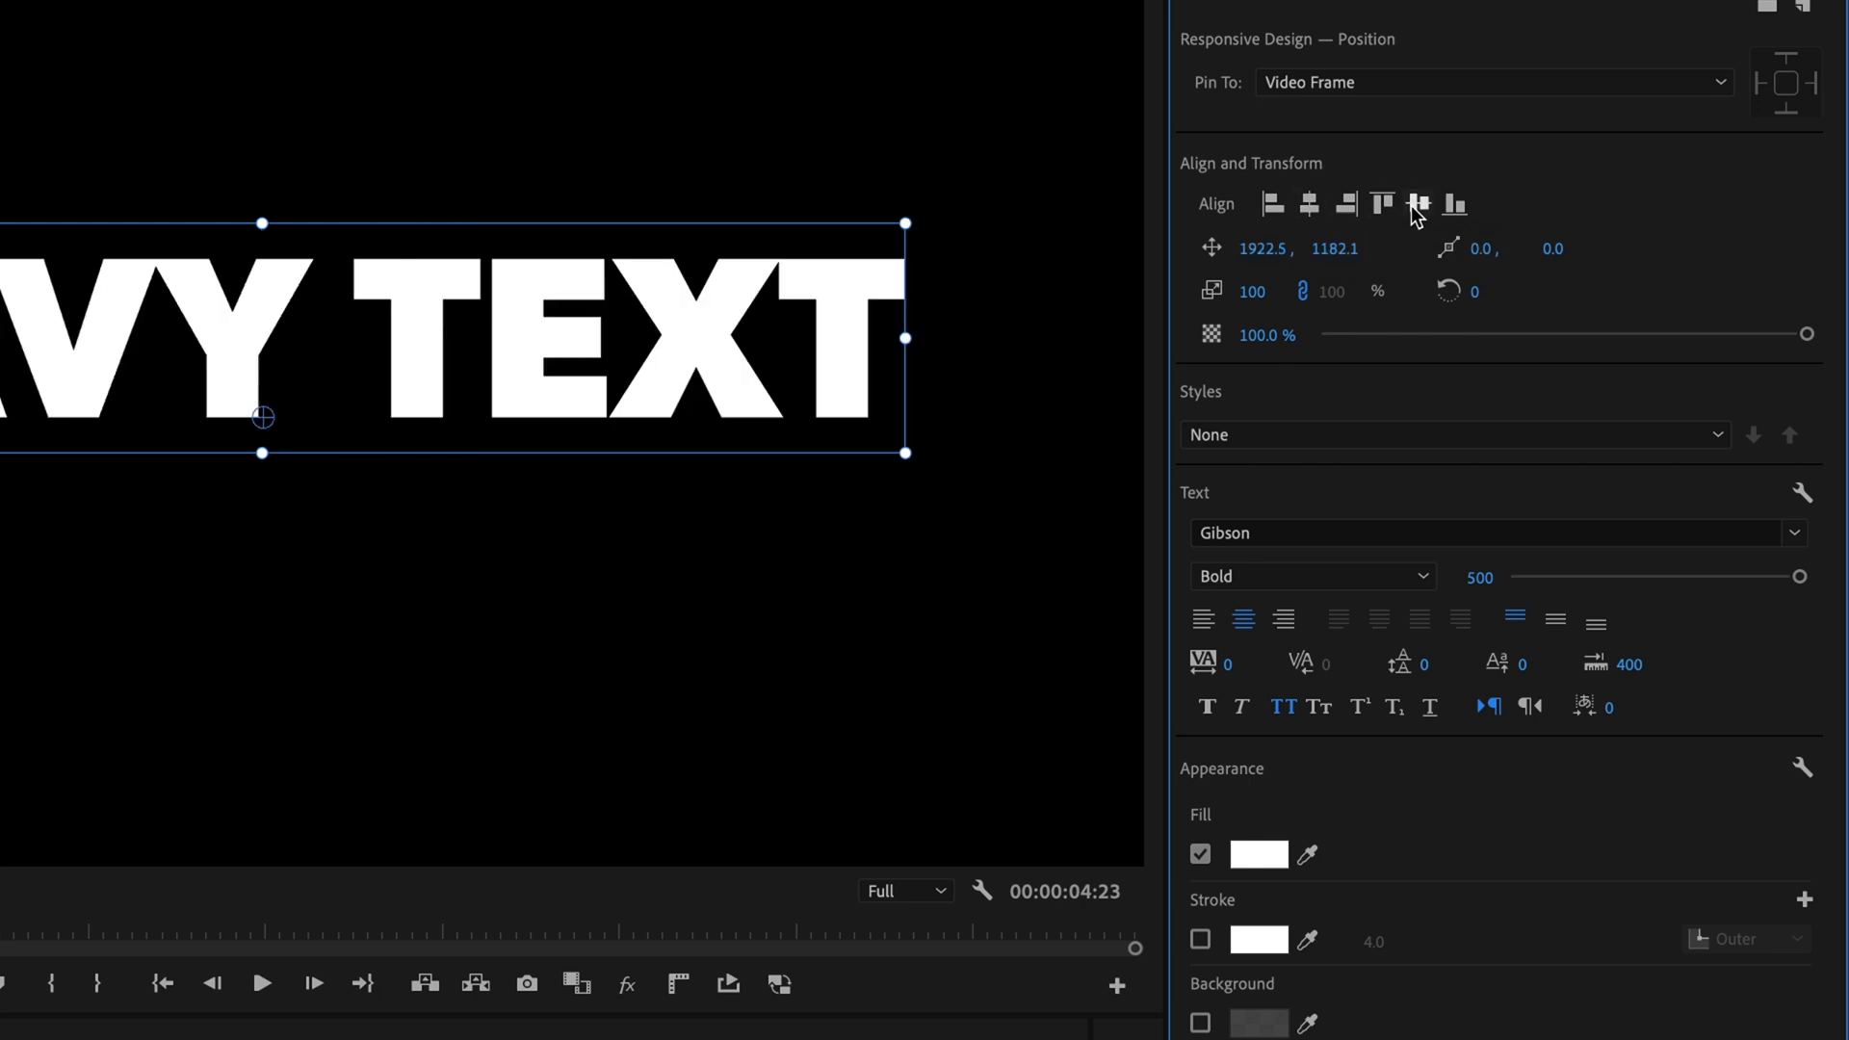
click(1418, 204)
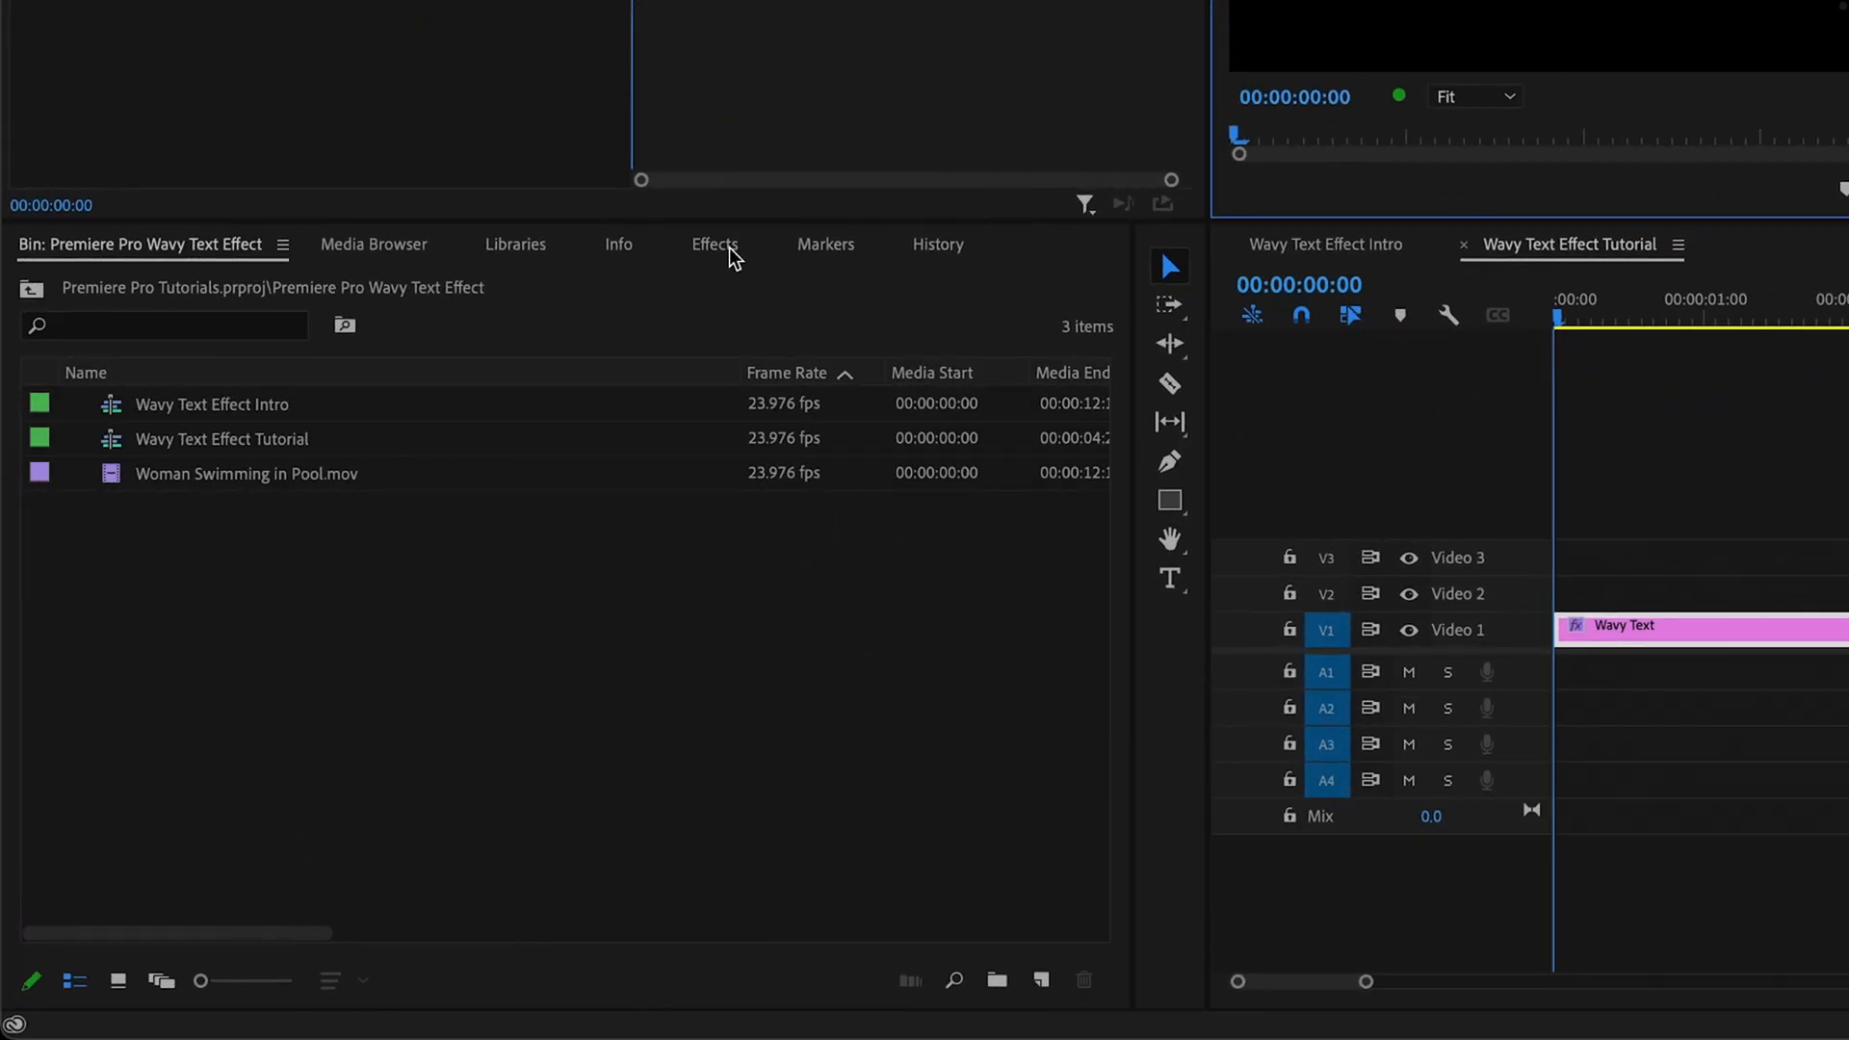
Step: Find Wave Warp in the Effects panel and apply it to the Wavy Text clip
click(715, 244)
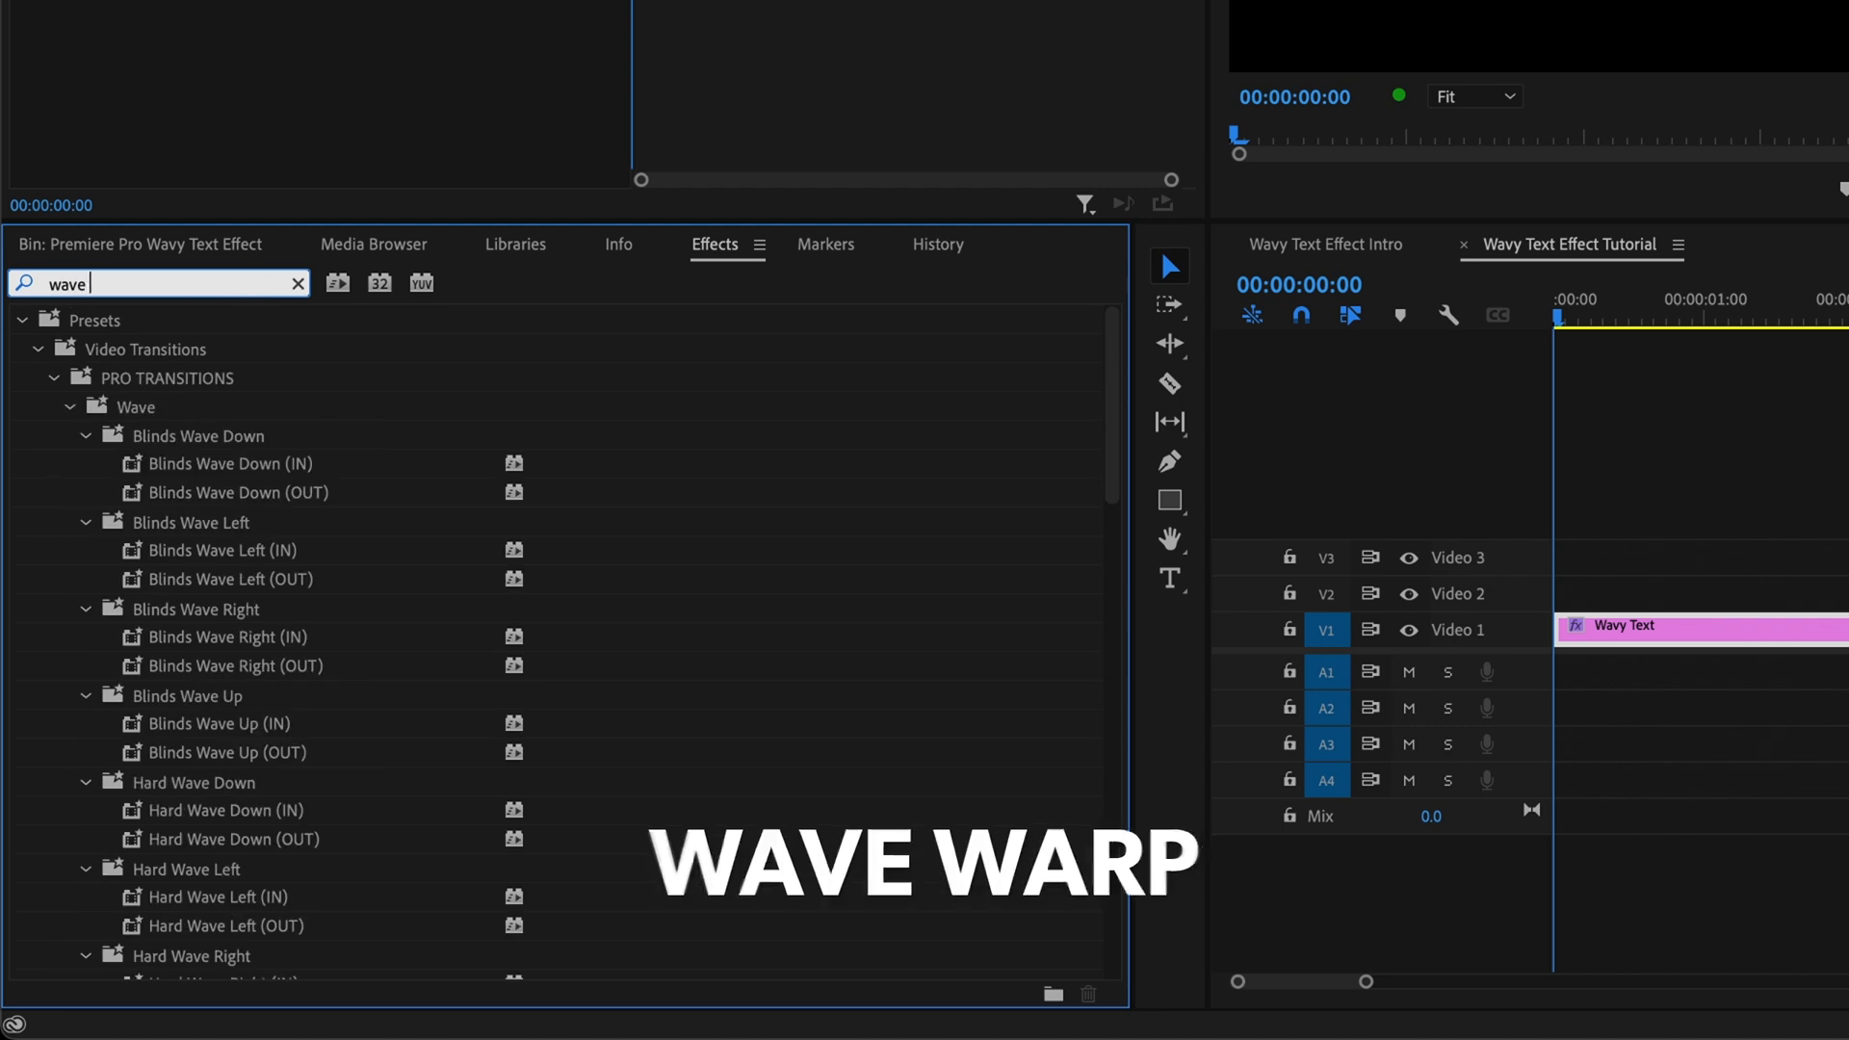
text(warp)
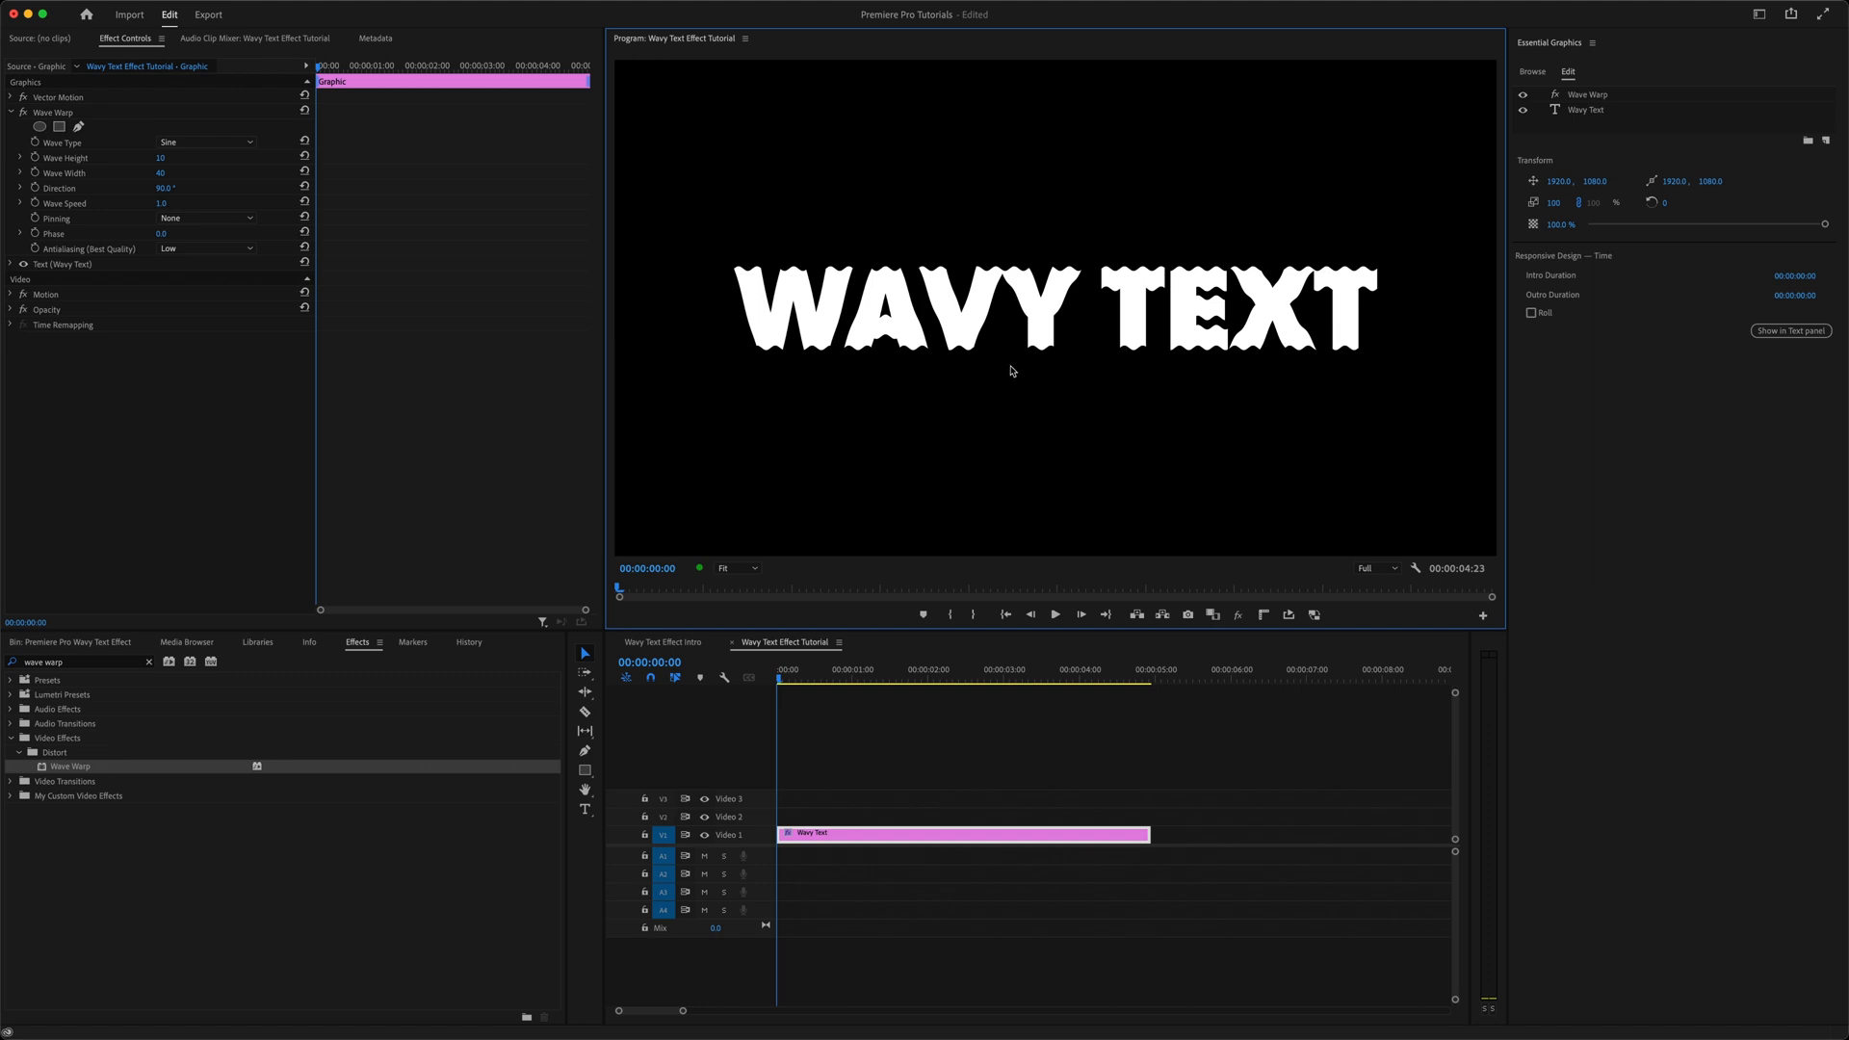
mouse_move(1032, 372)
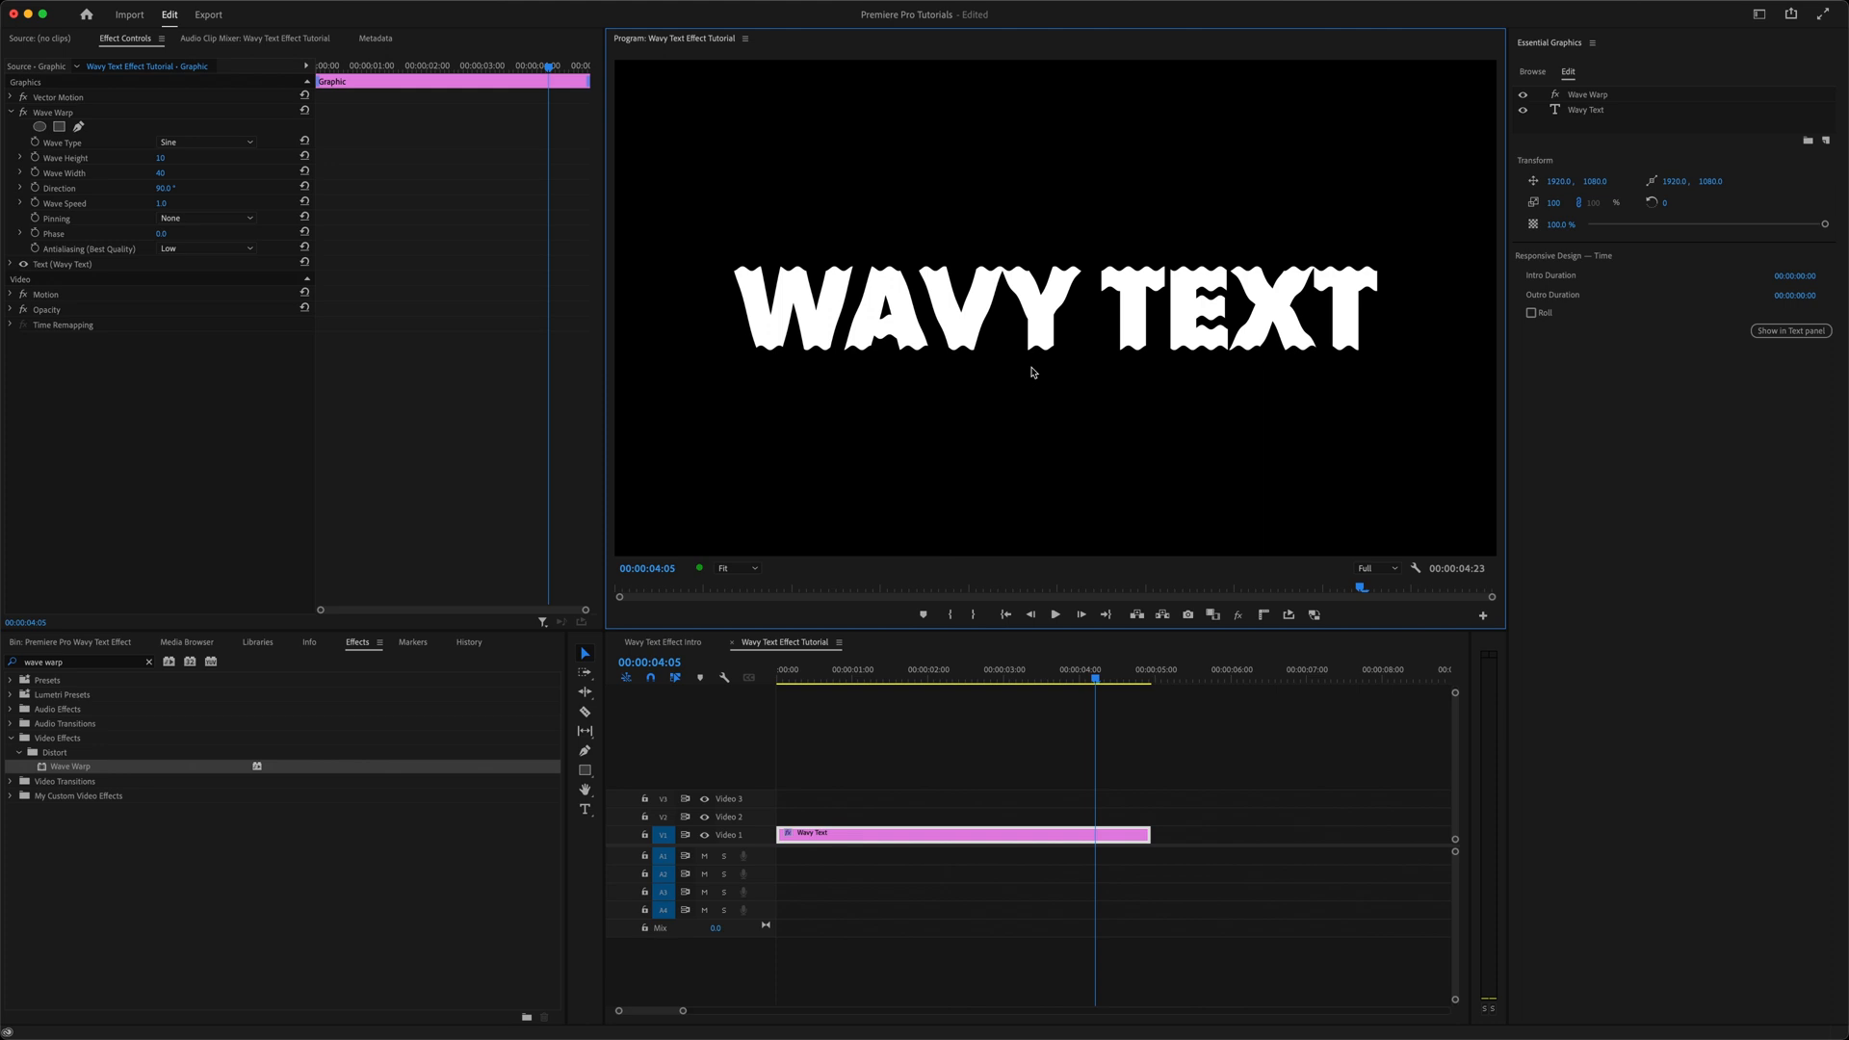
mouse_move(55, 171)
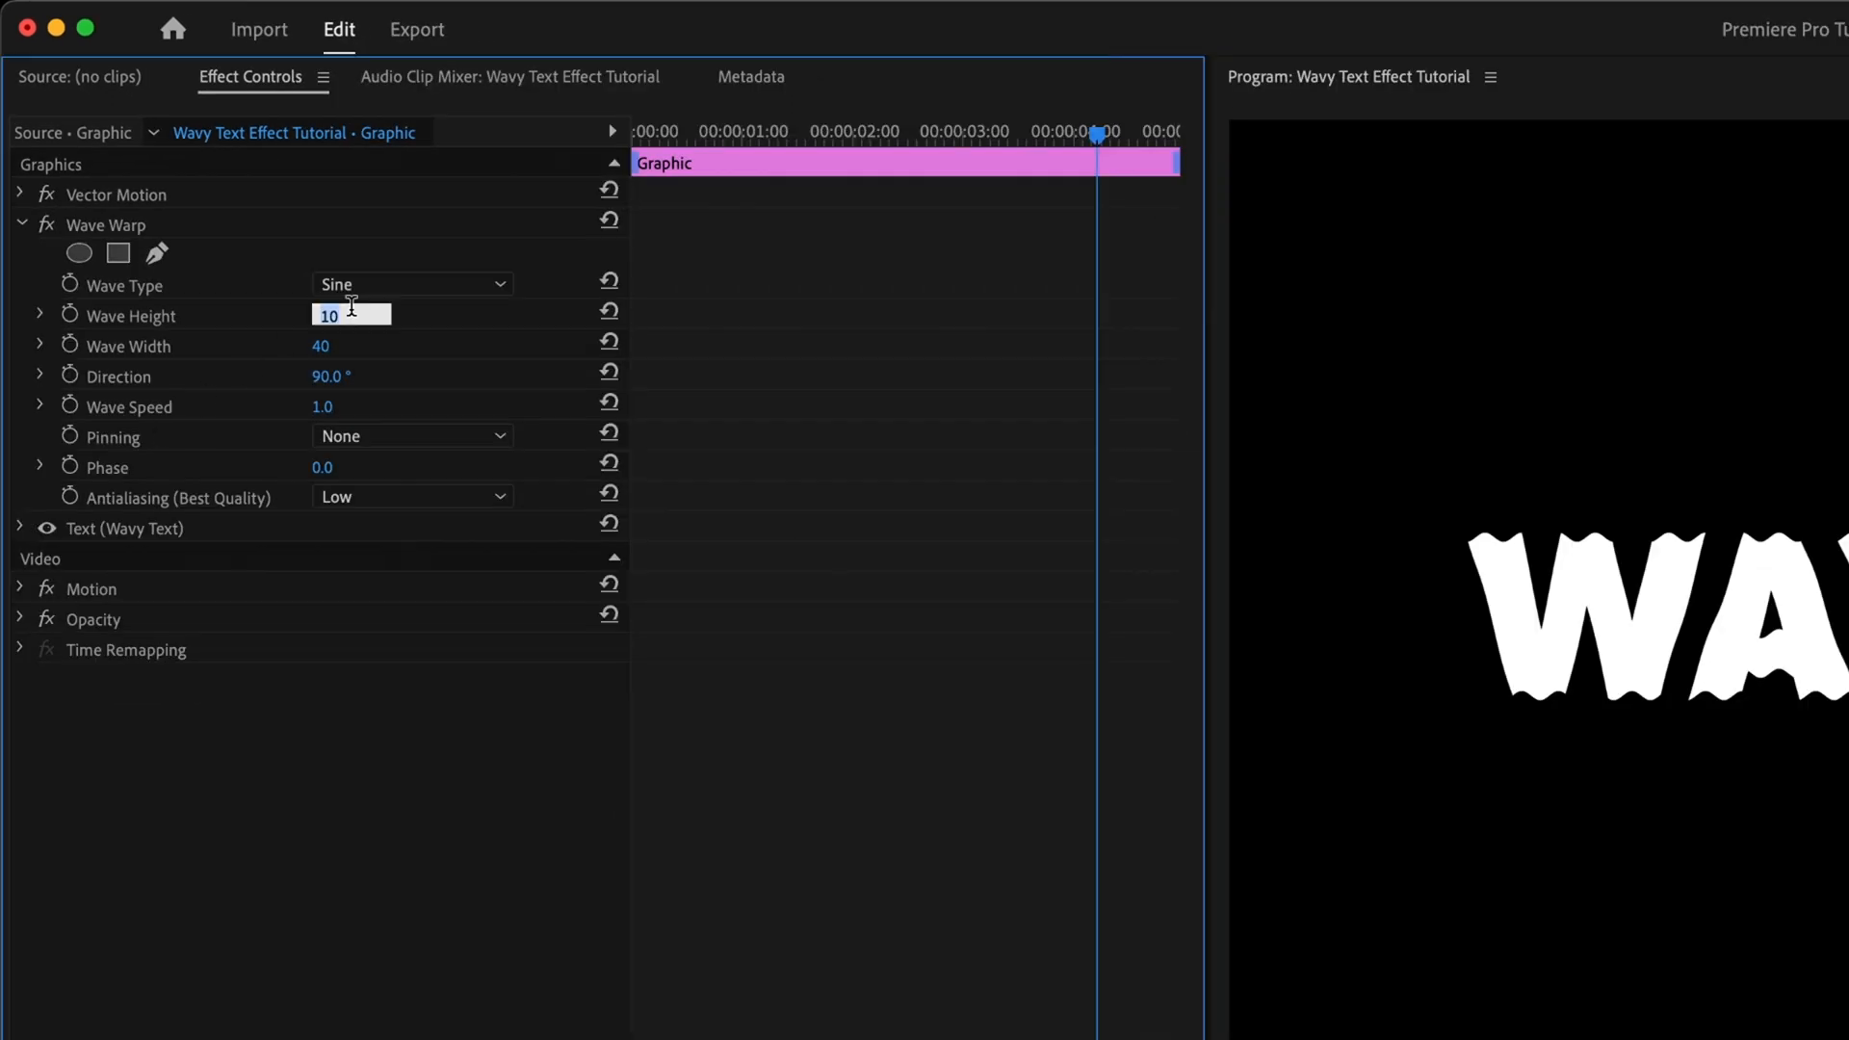
Step: Set Wave Warp height 20, width 500, speed 0.6 and Antialiasing High
text(20)
click(349, 344)
text(500)
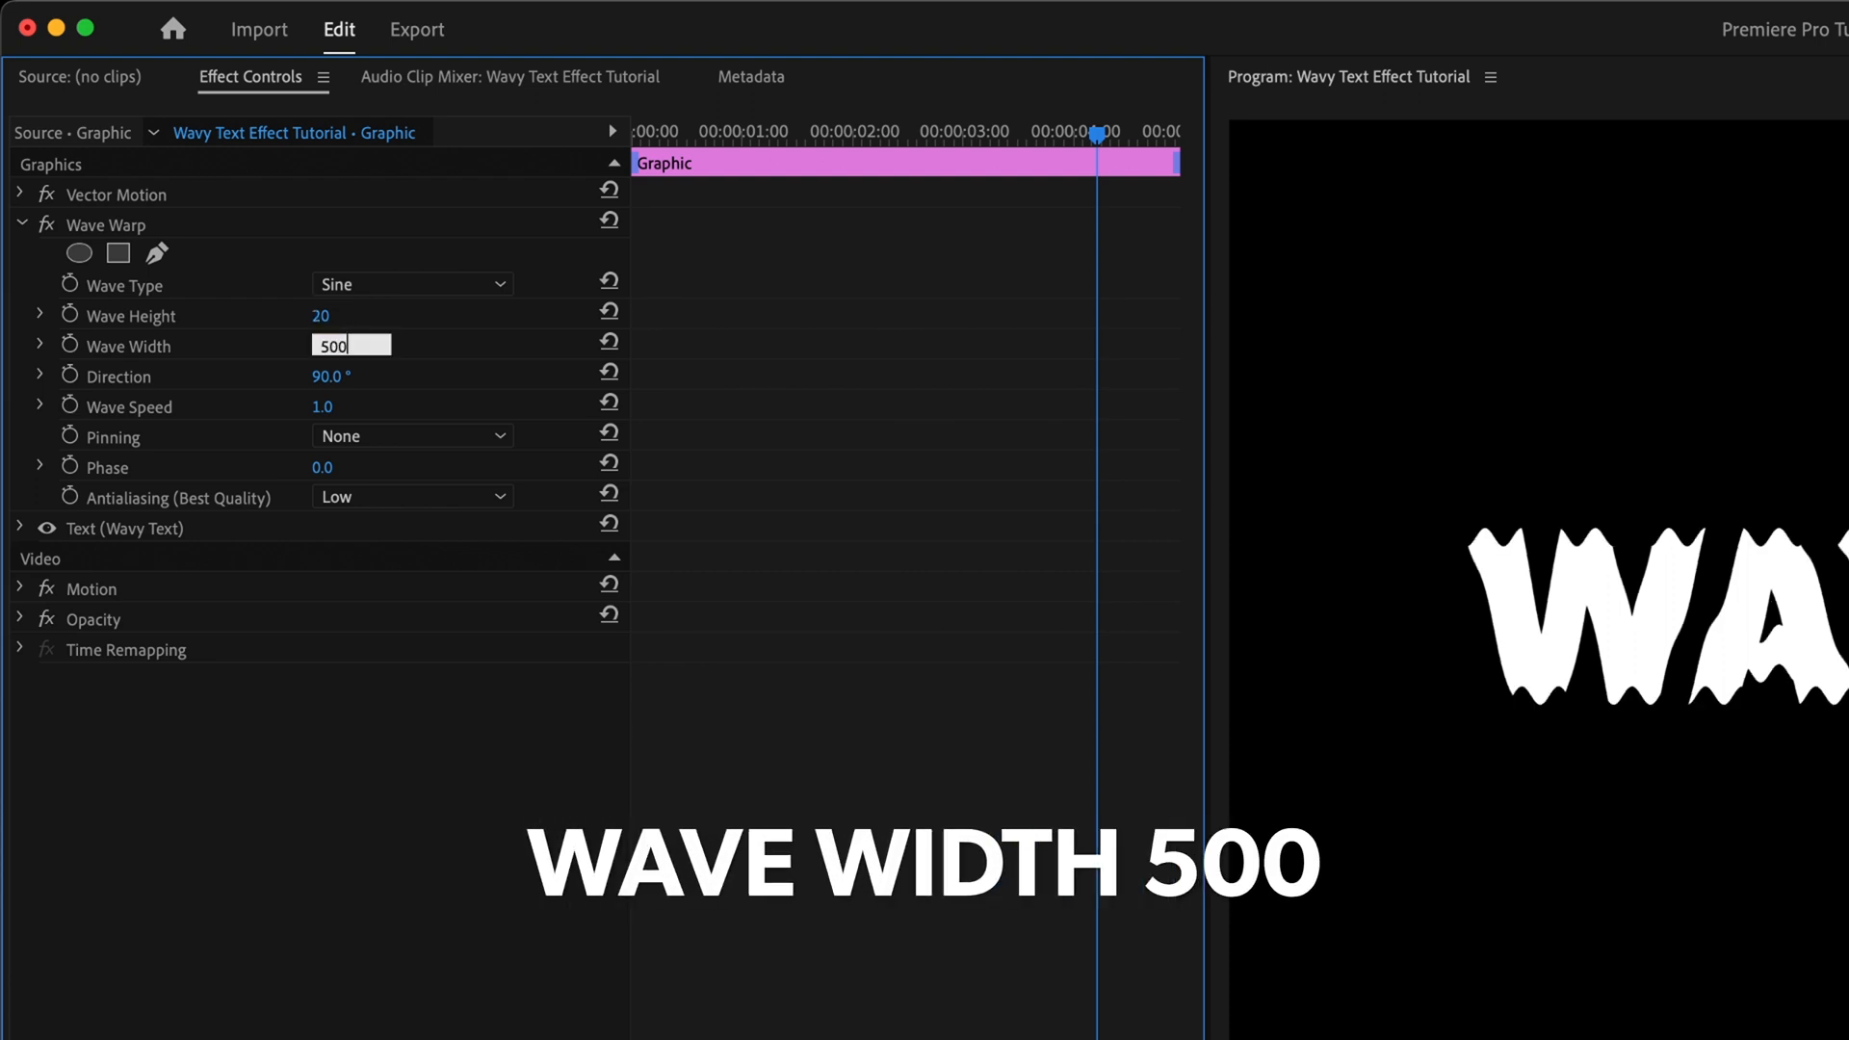
click(40, 407)
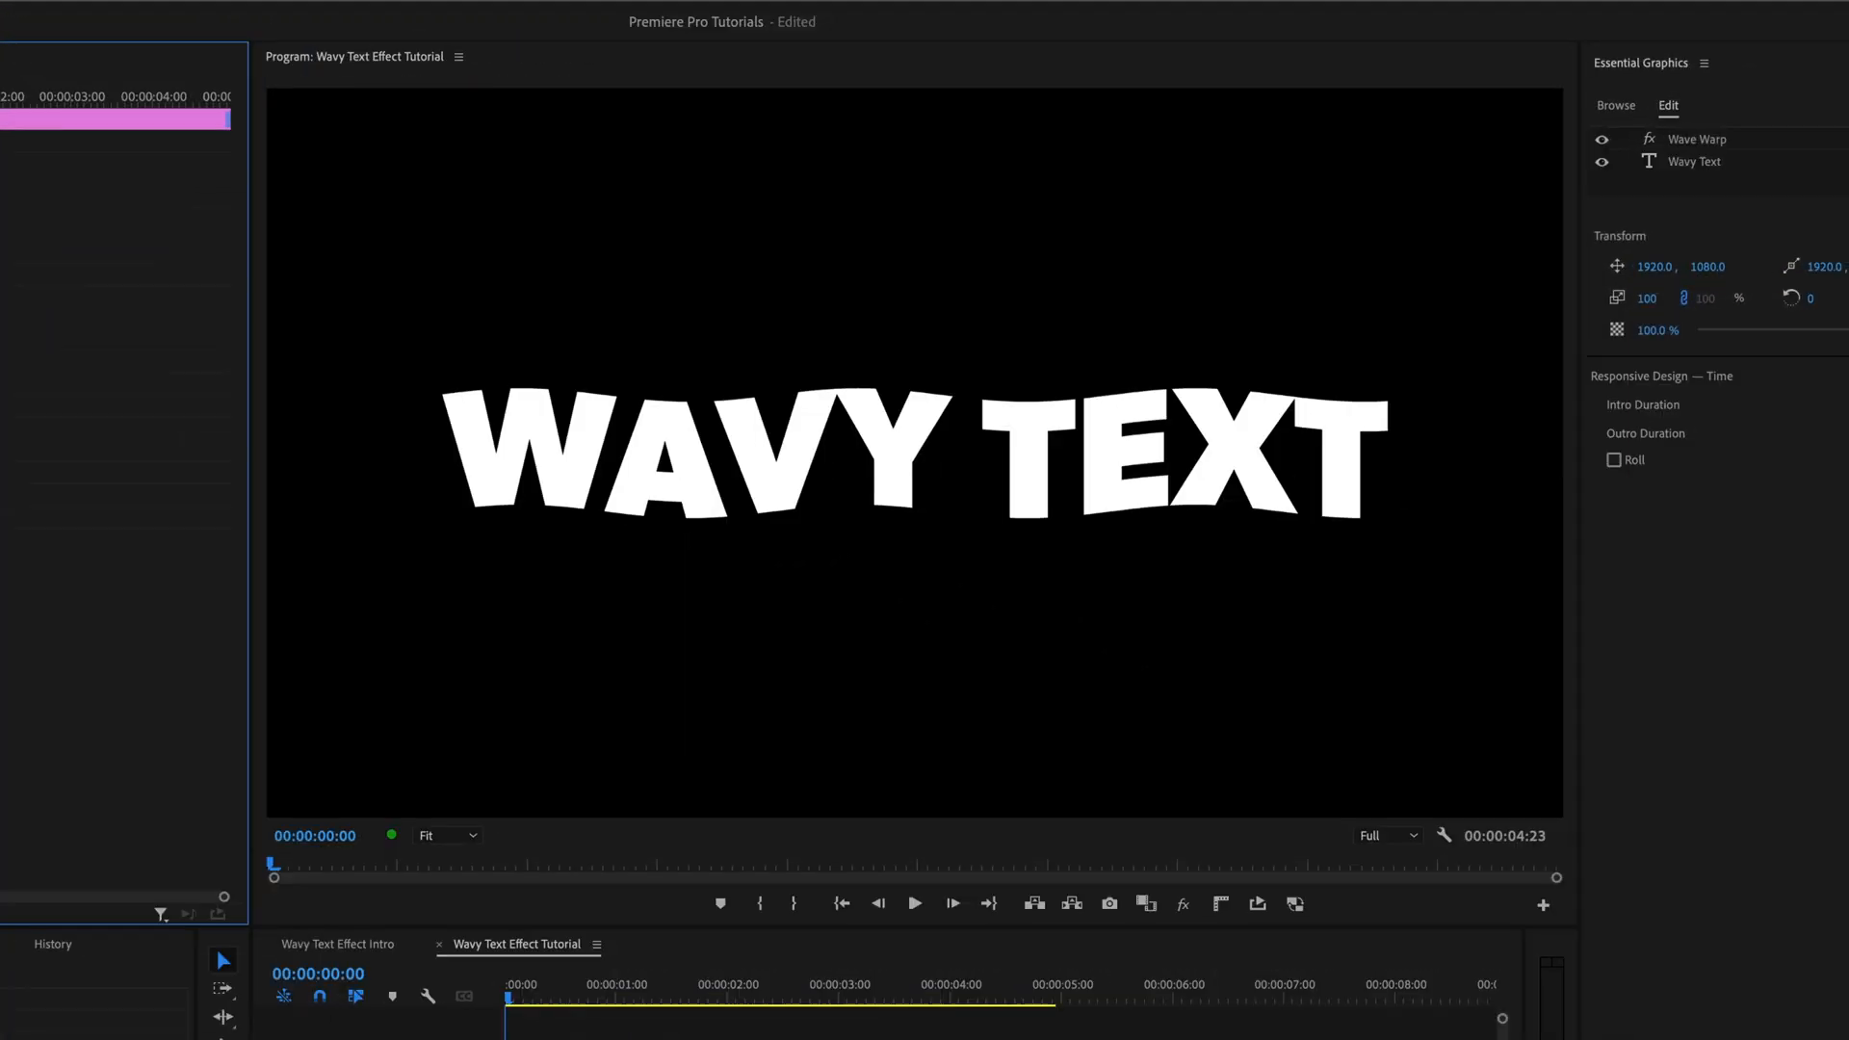
click(913, 903)
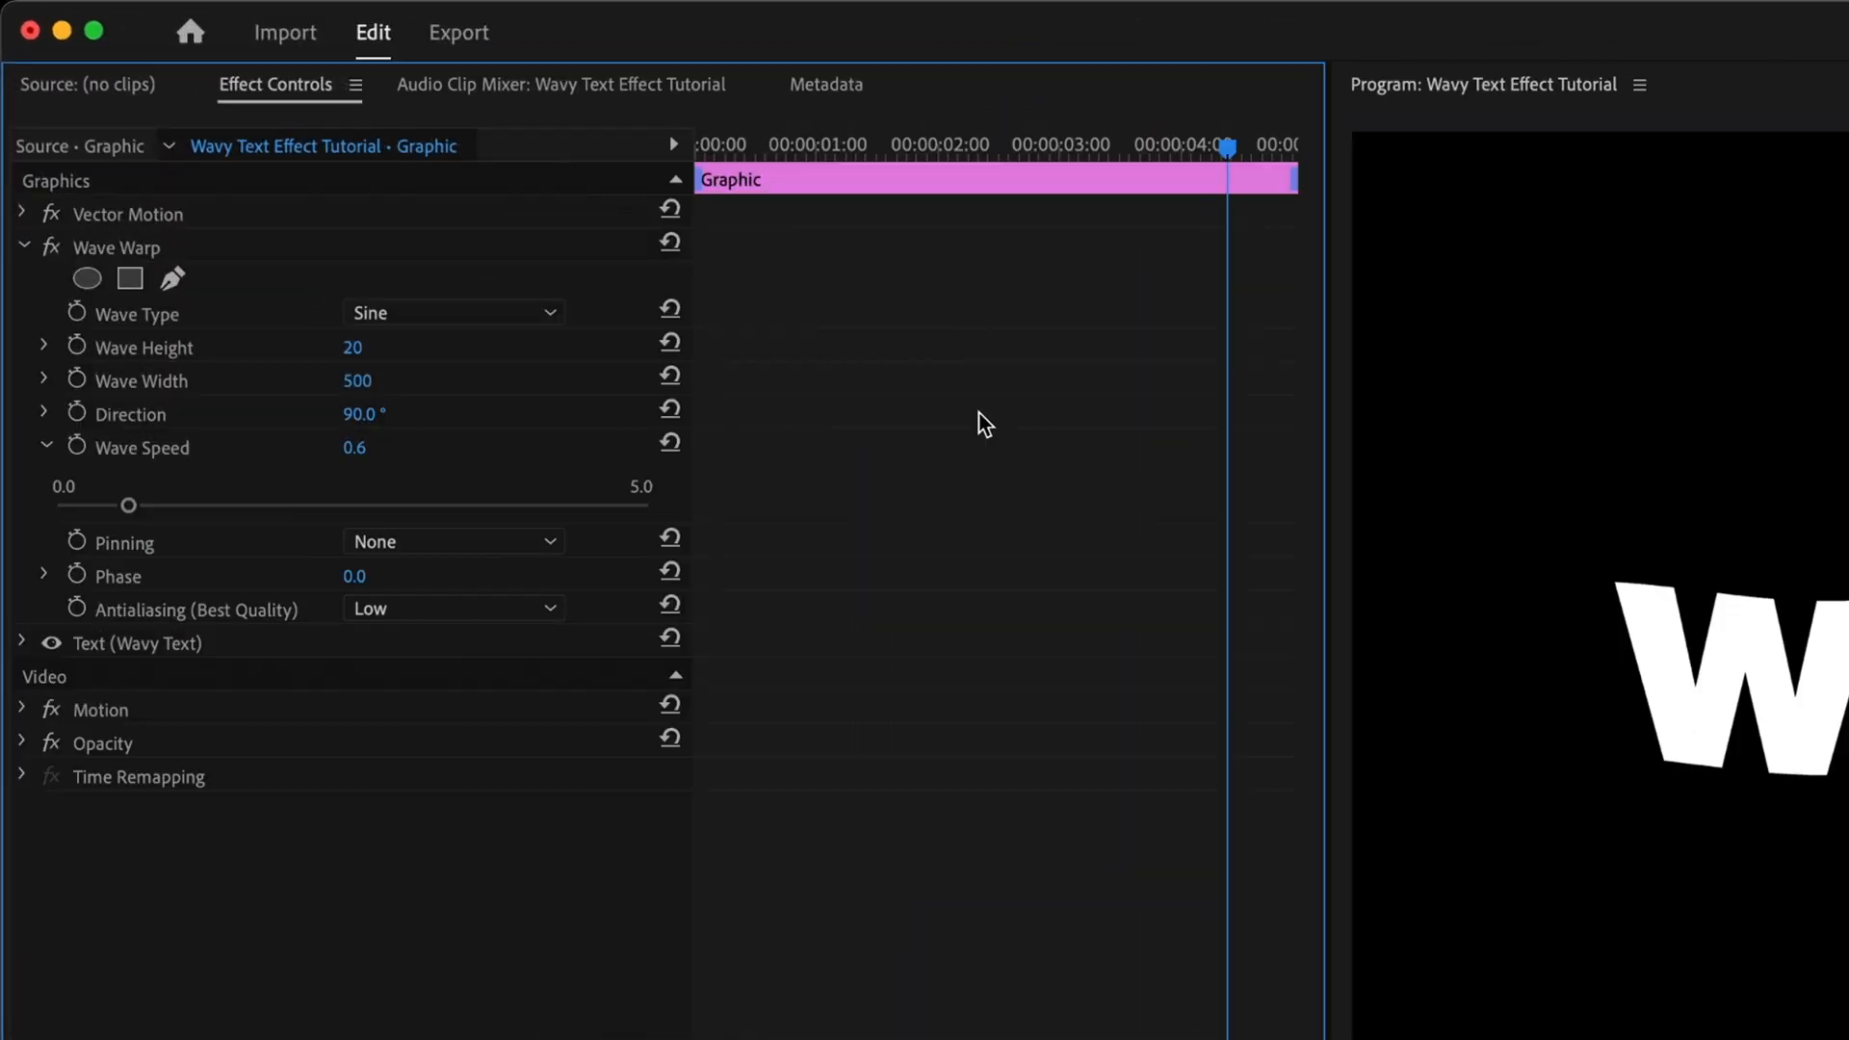
mouse_move(250, 443)
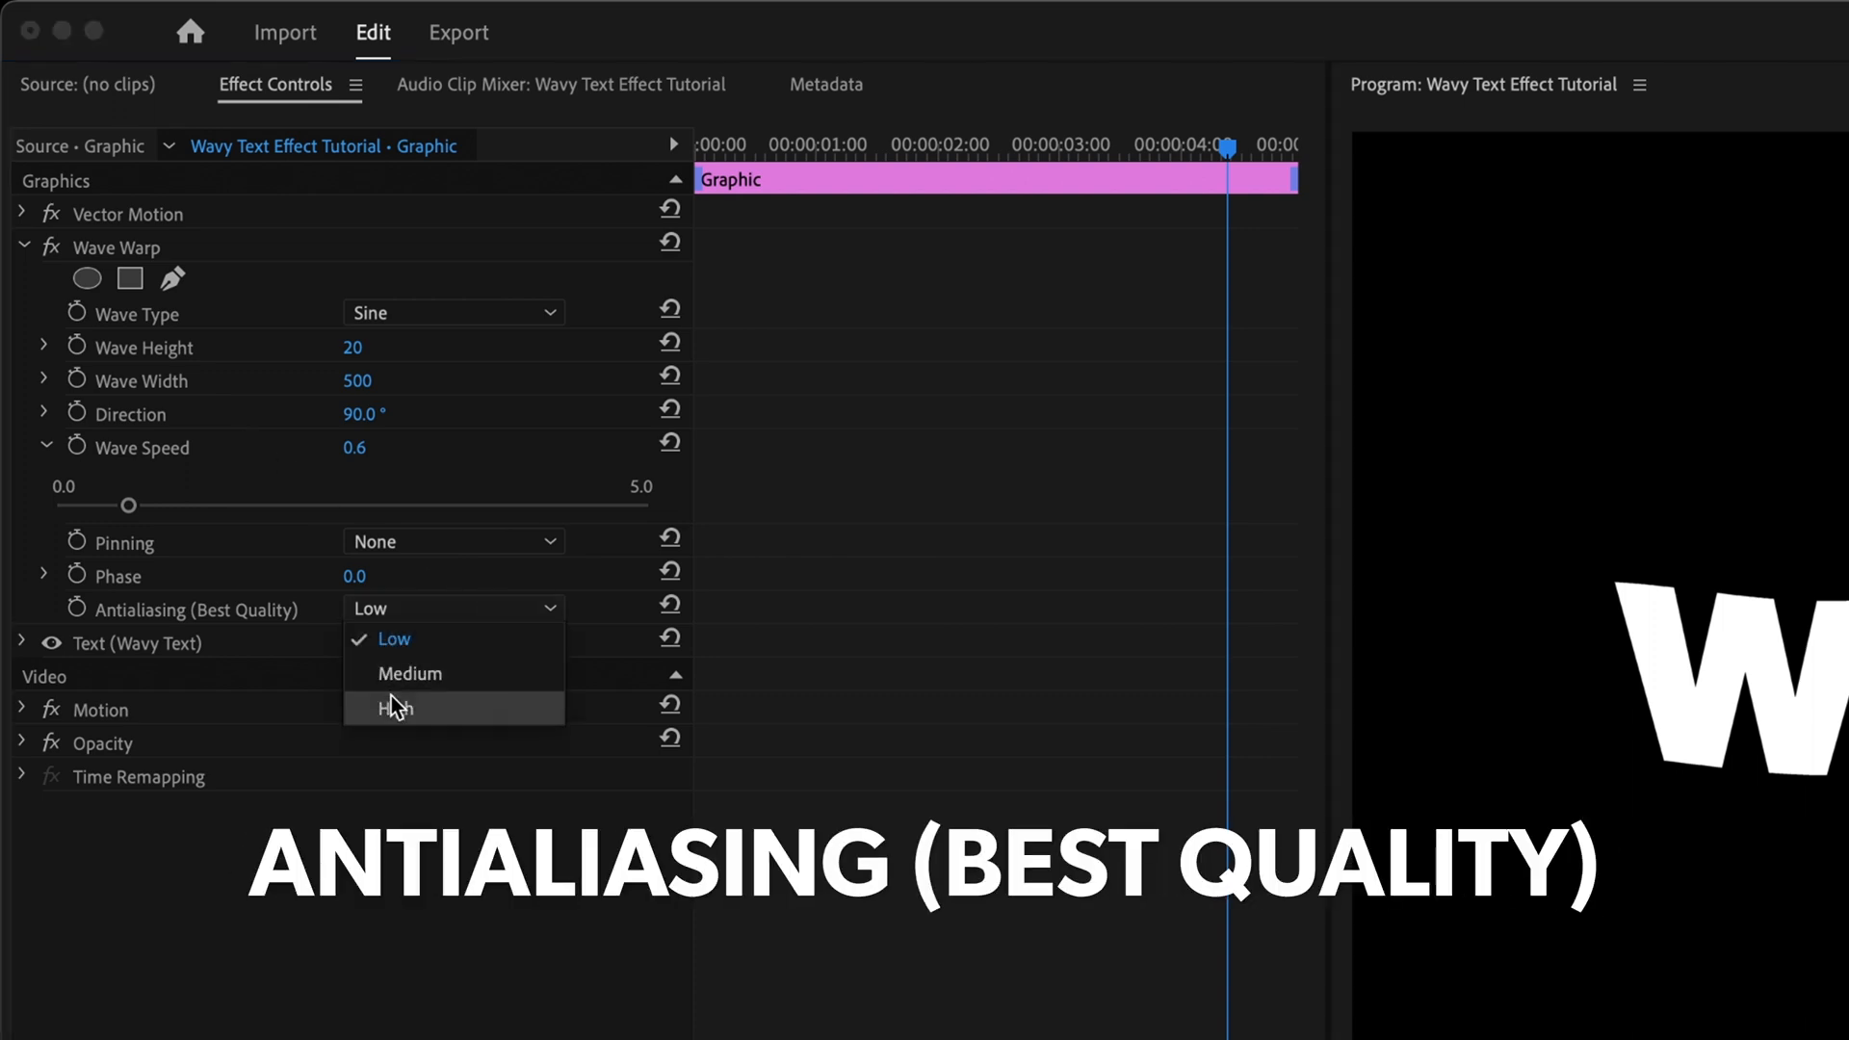
click(393, 705)
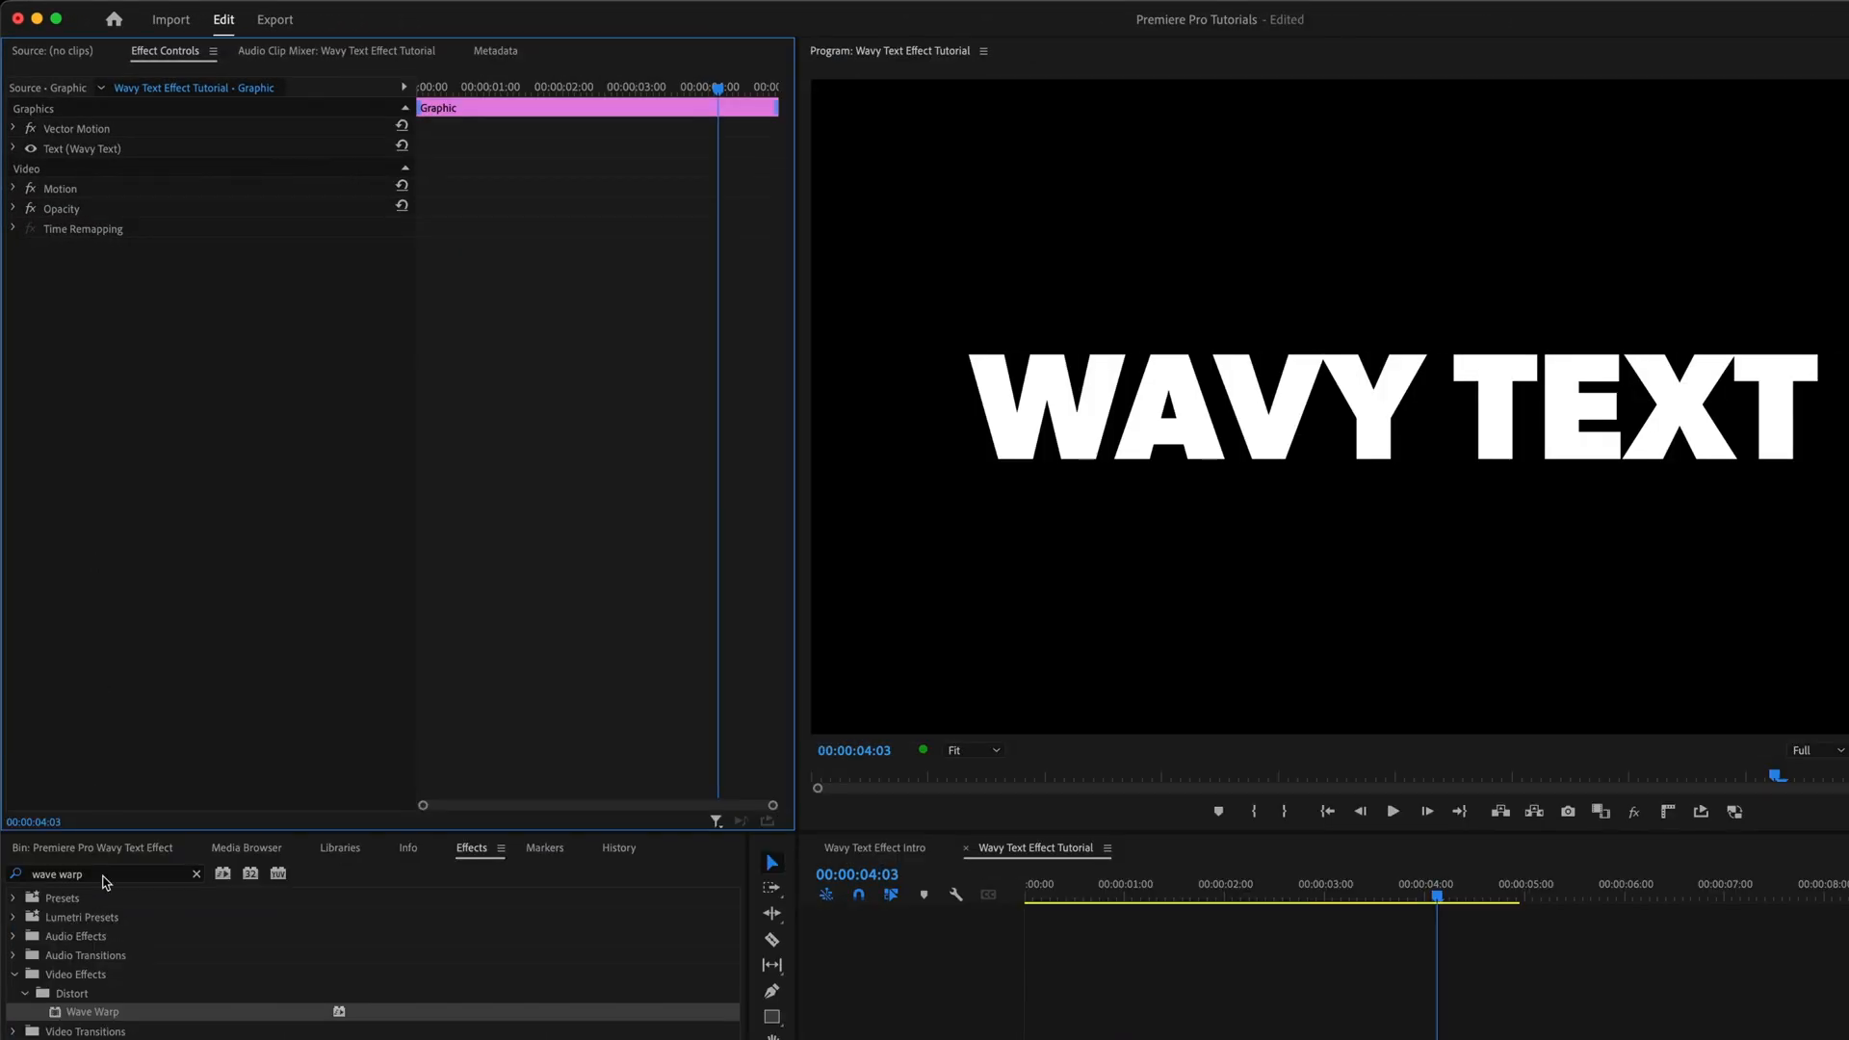
Step: Swap Wave Warp for Turbulent Displace with Amount 30 and Size 300
text(turbulent displace)
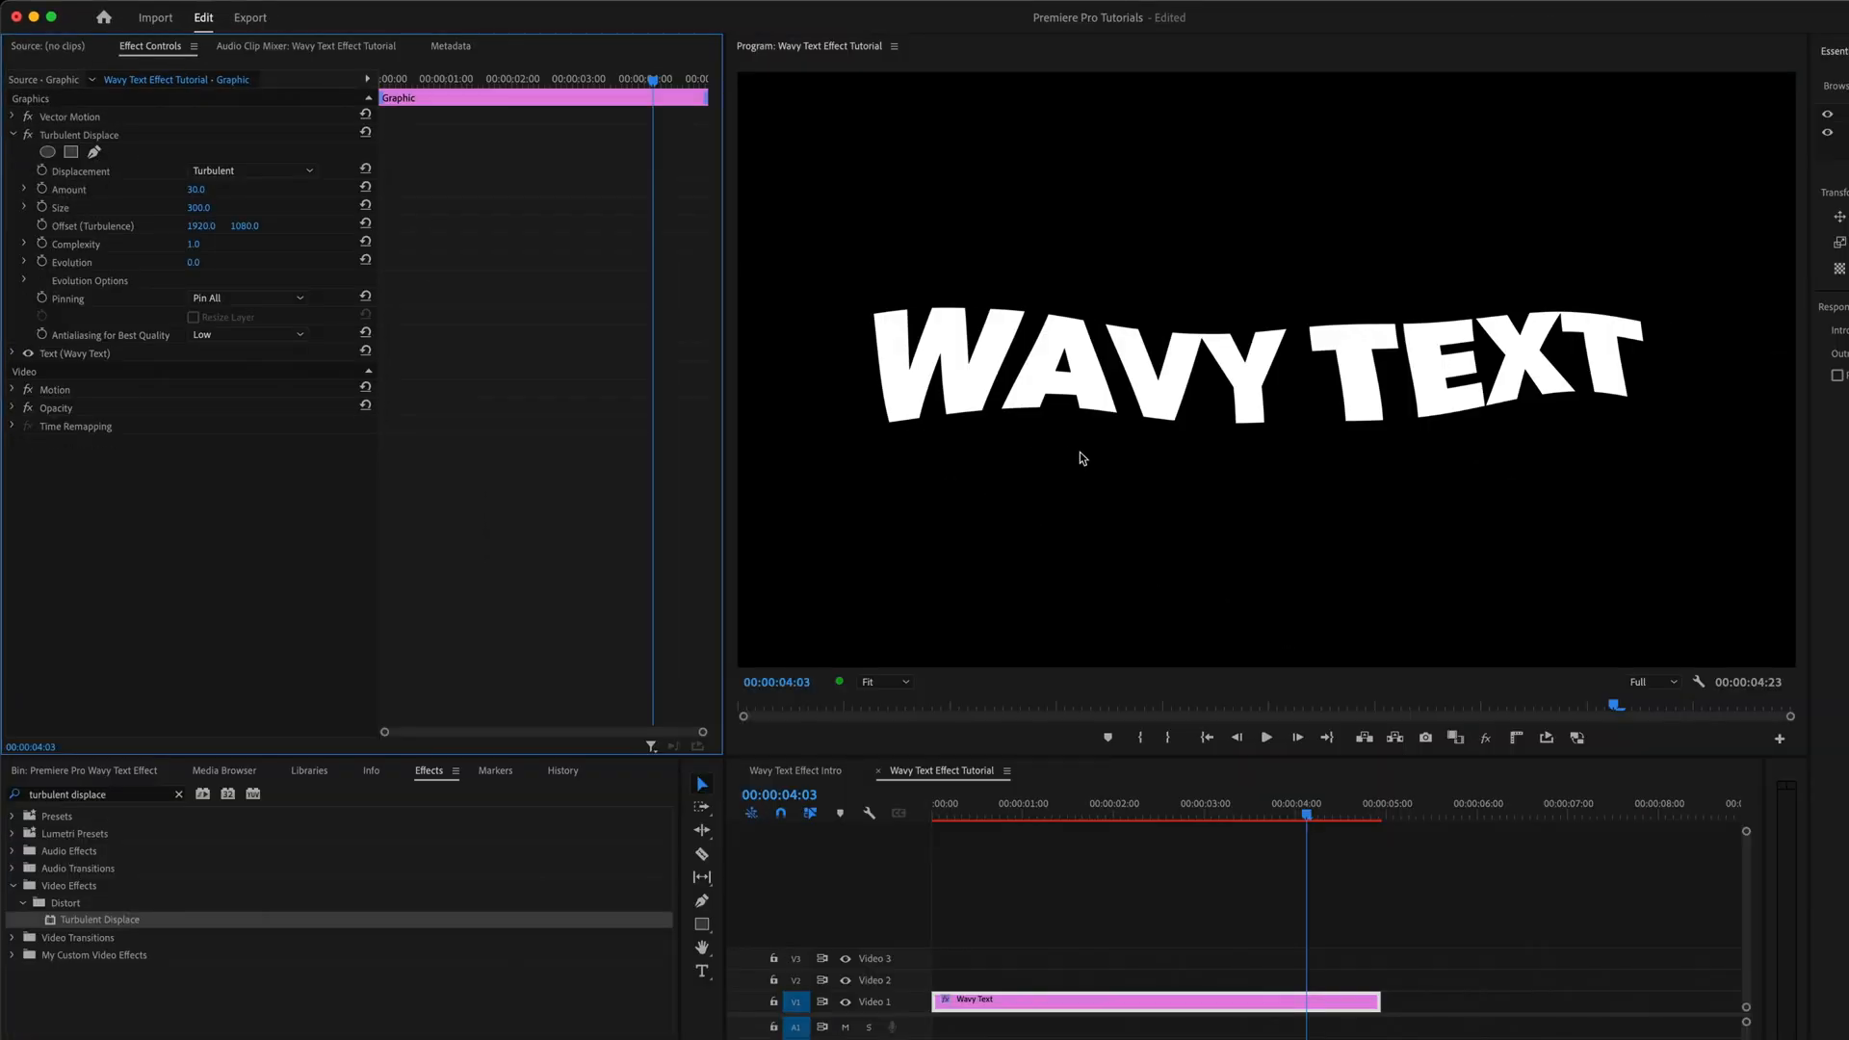
mouse_move(1296, 445)
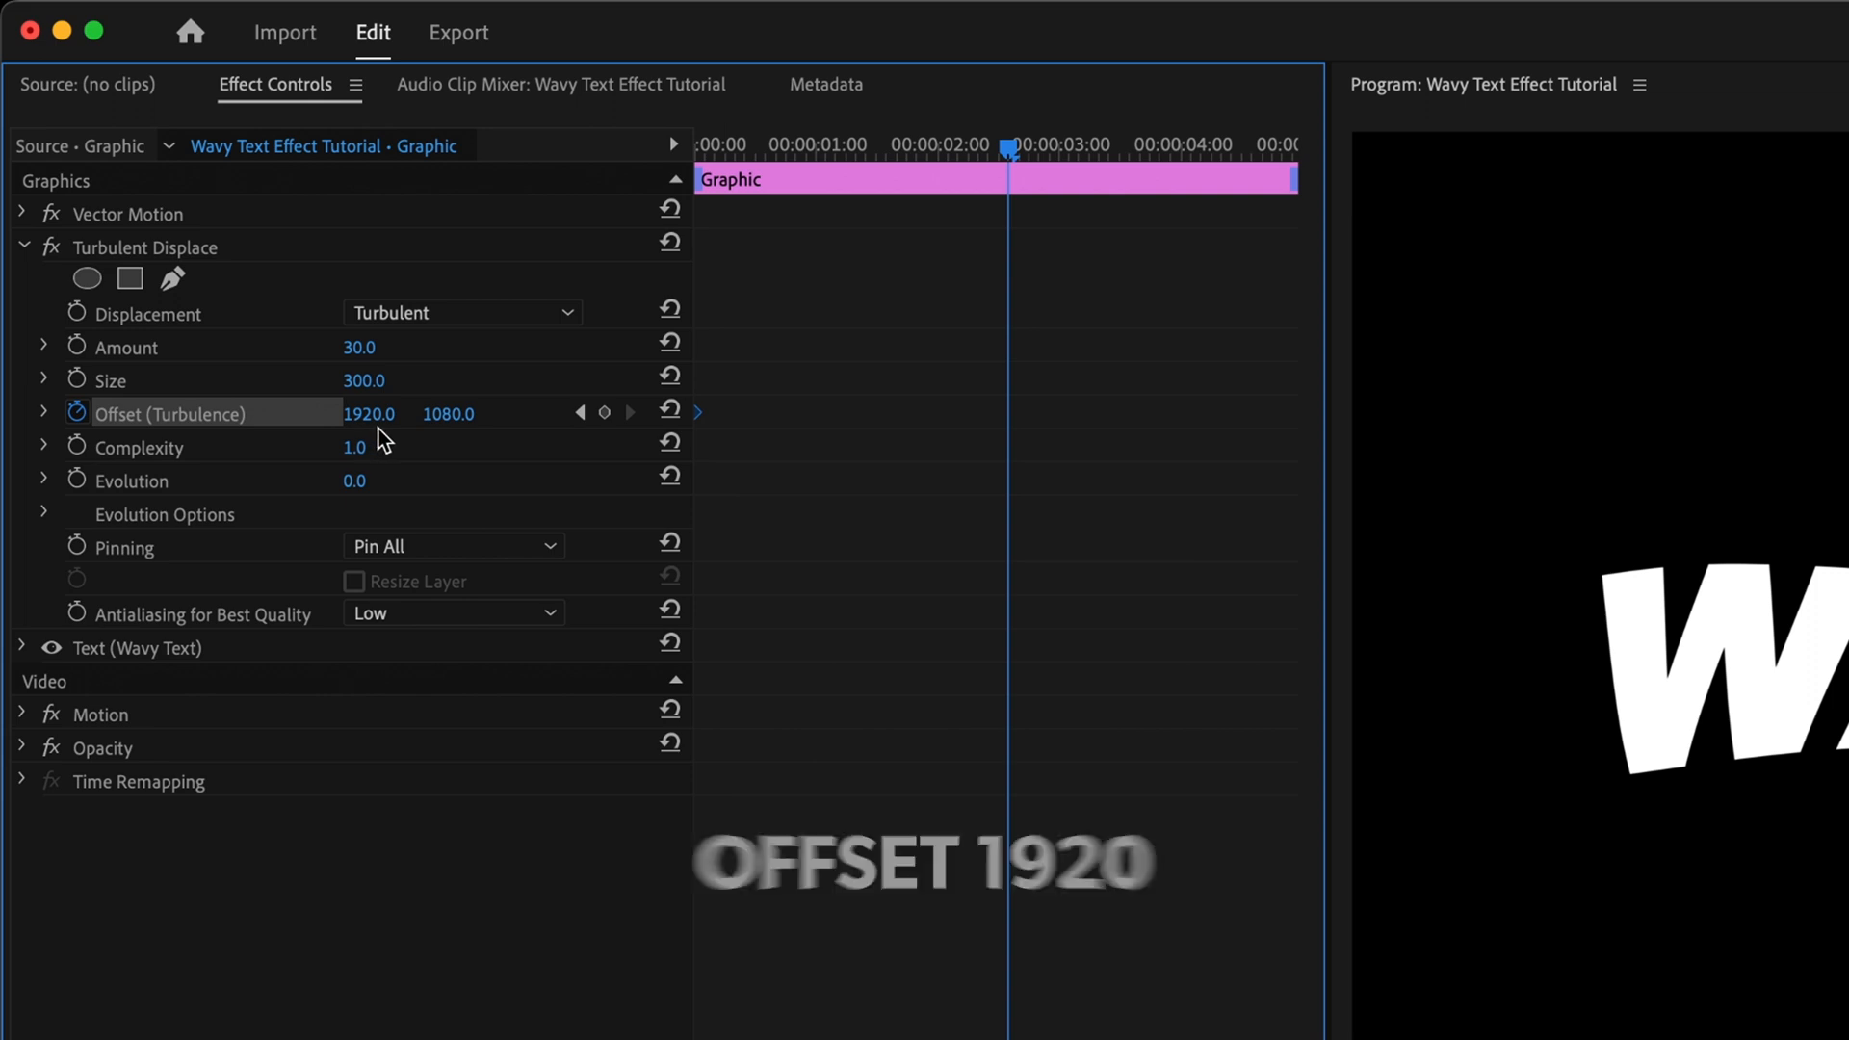
Step: Keyframe the turbulence X offset from 1920 at the start to about 5486 at the clip end
double_click(370, 412)
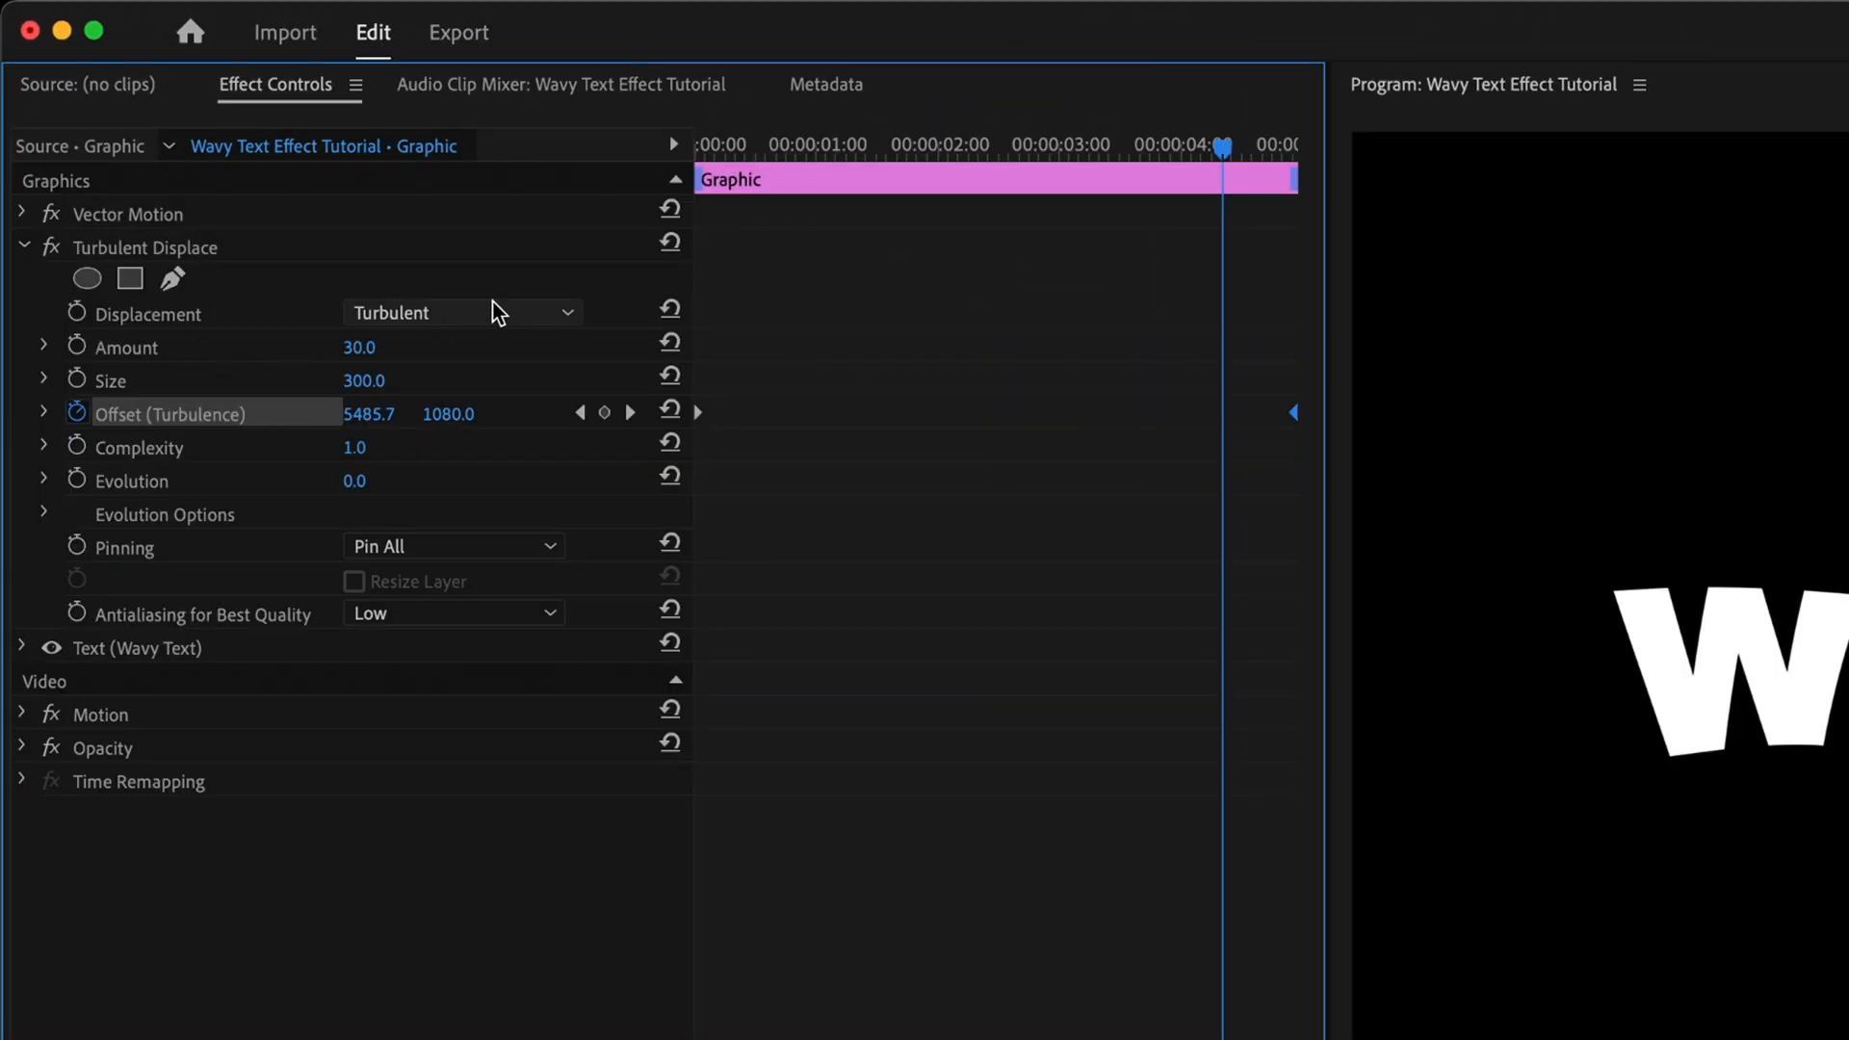
click(461, 312)
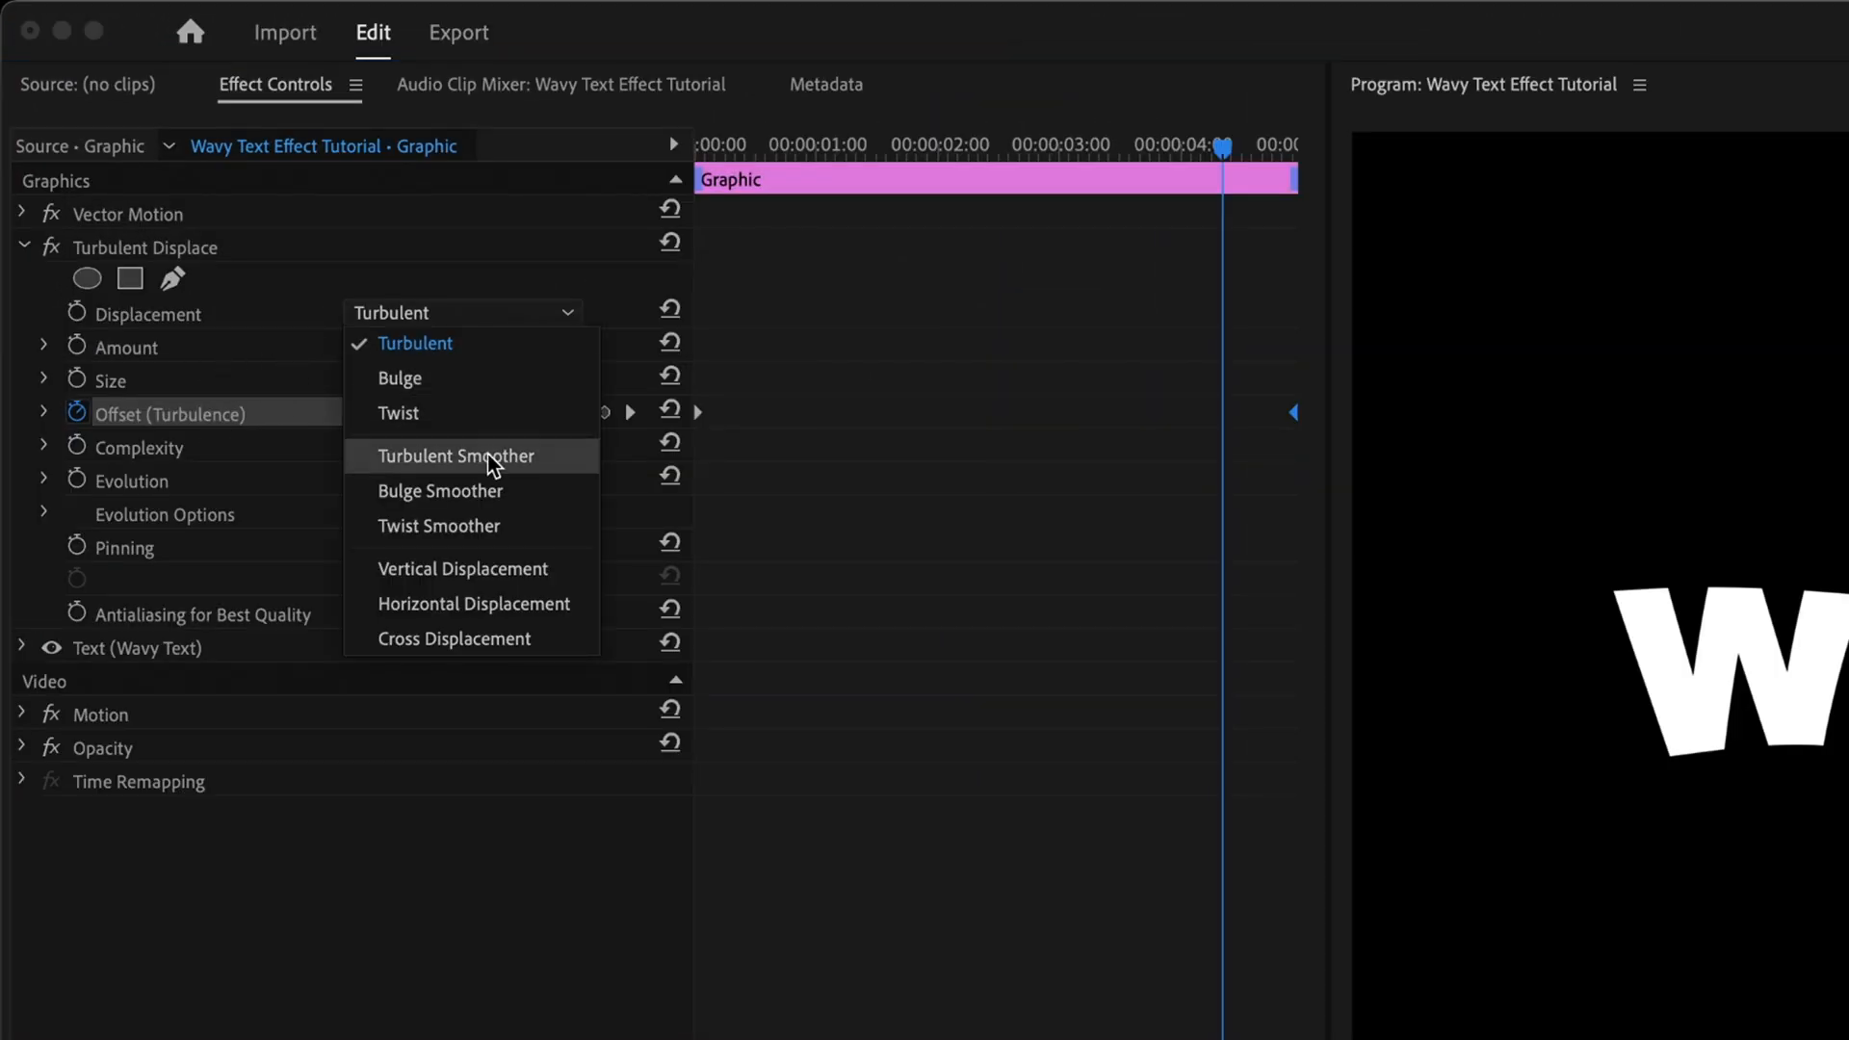
mouse_move(412, 343)
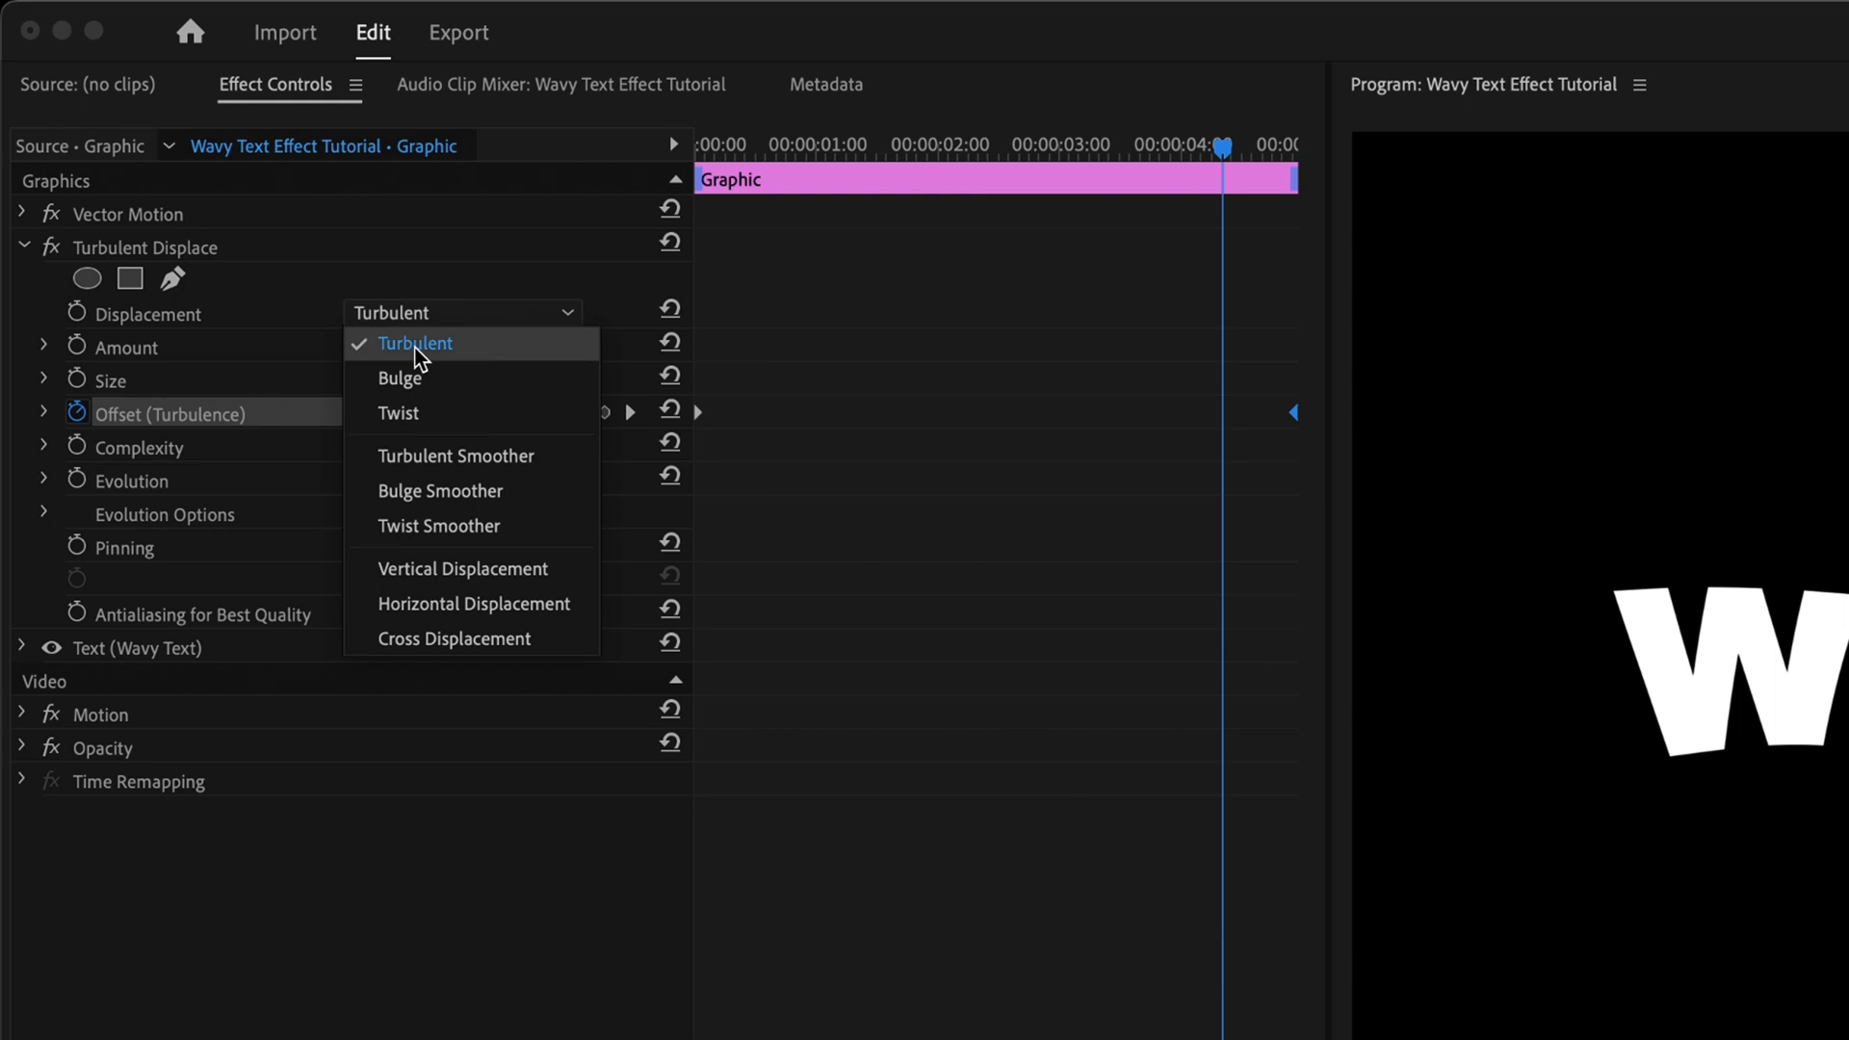
click(413, 343)
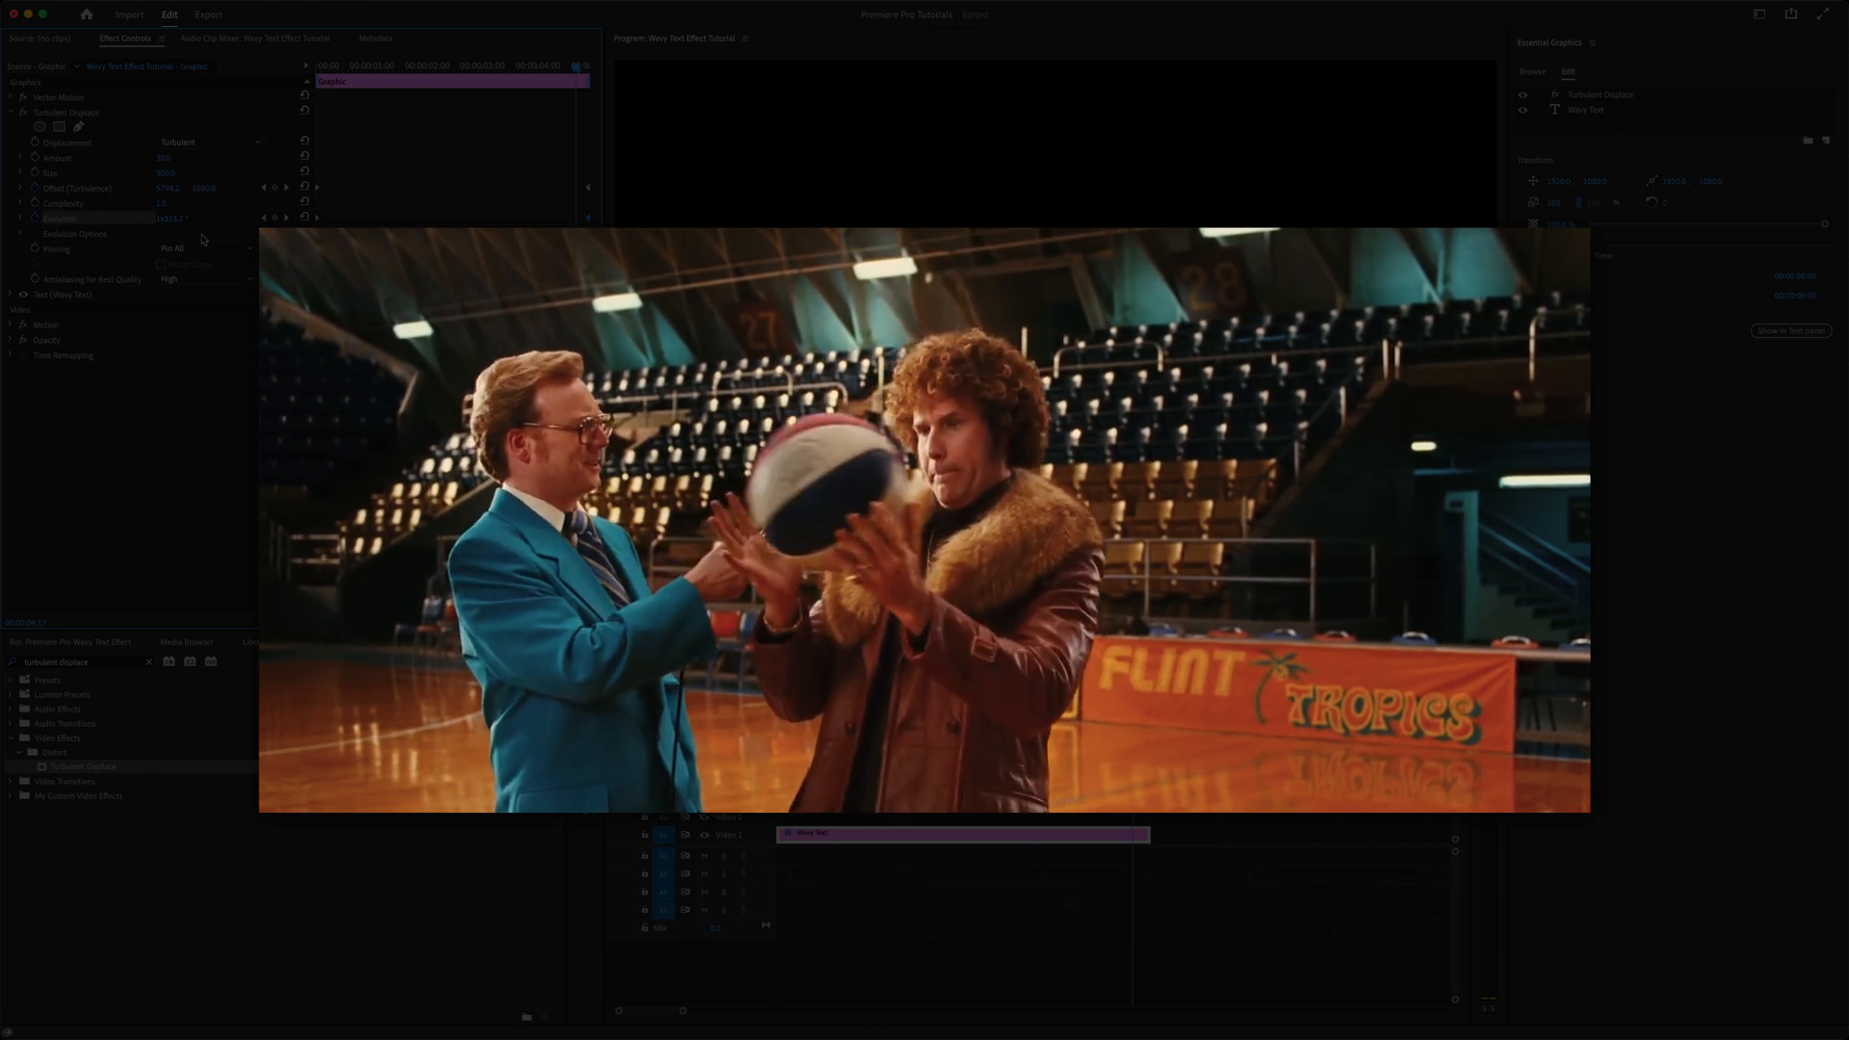
Step: Show the intro sequence's keyframed Turbulent Displace amount, size, offset and evolution over the pool footage
click(663, 641)
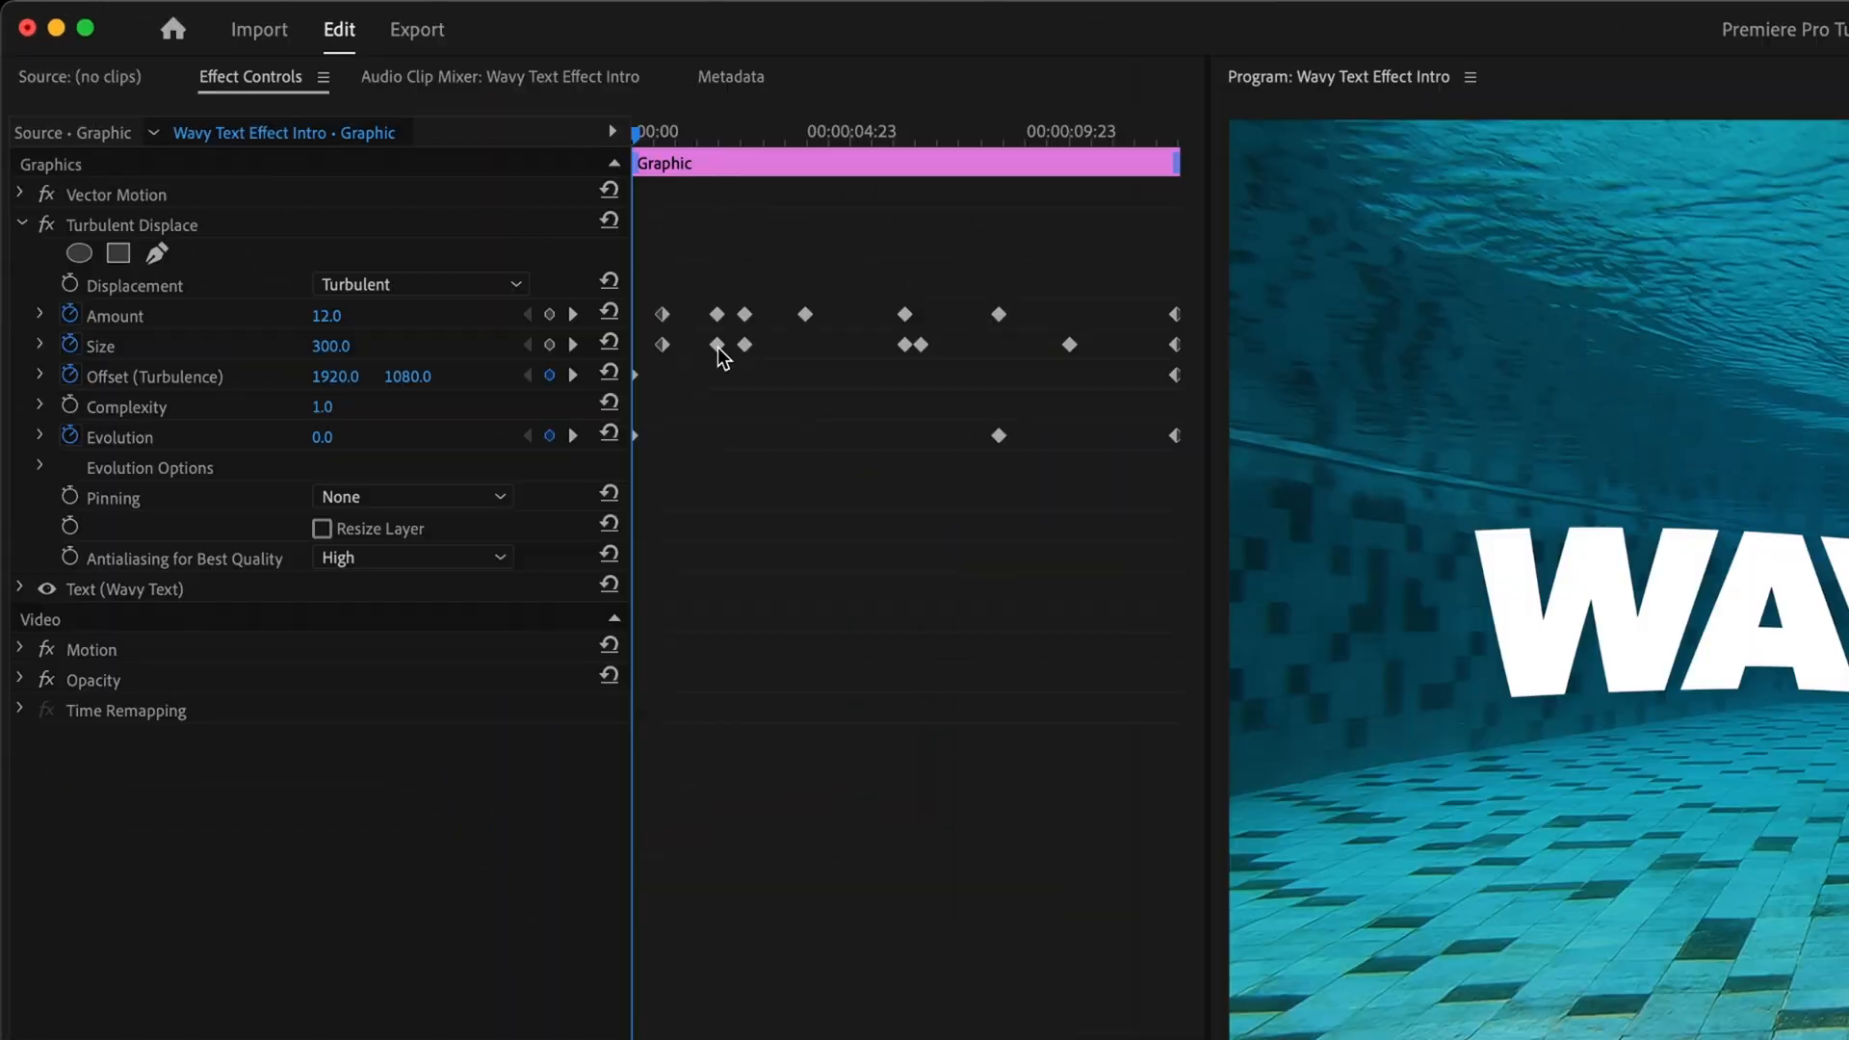
click(38, 313)
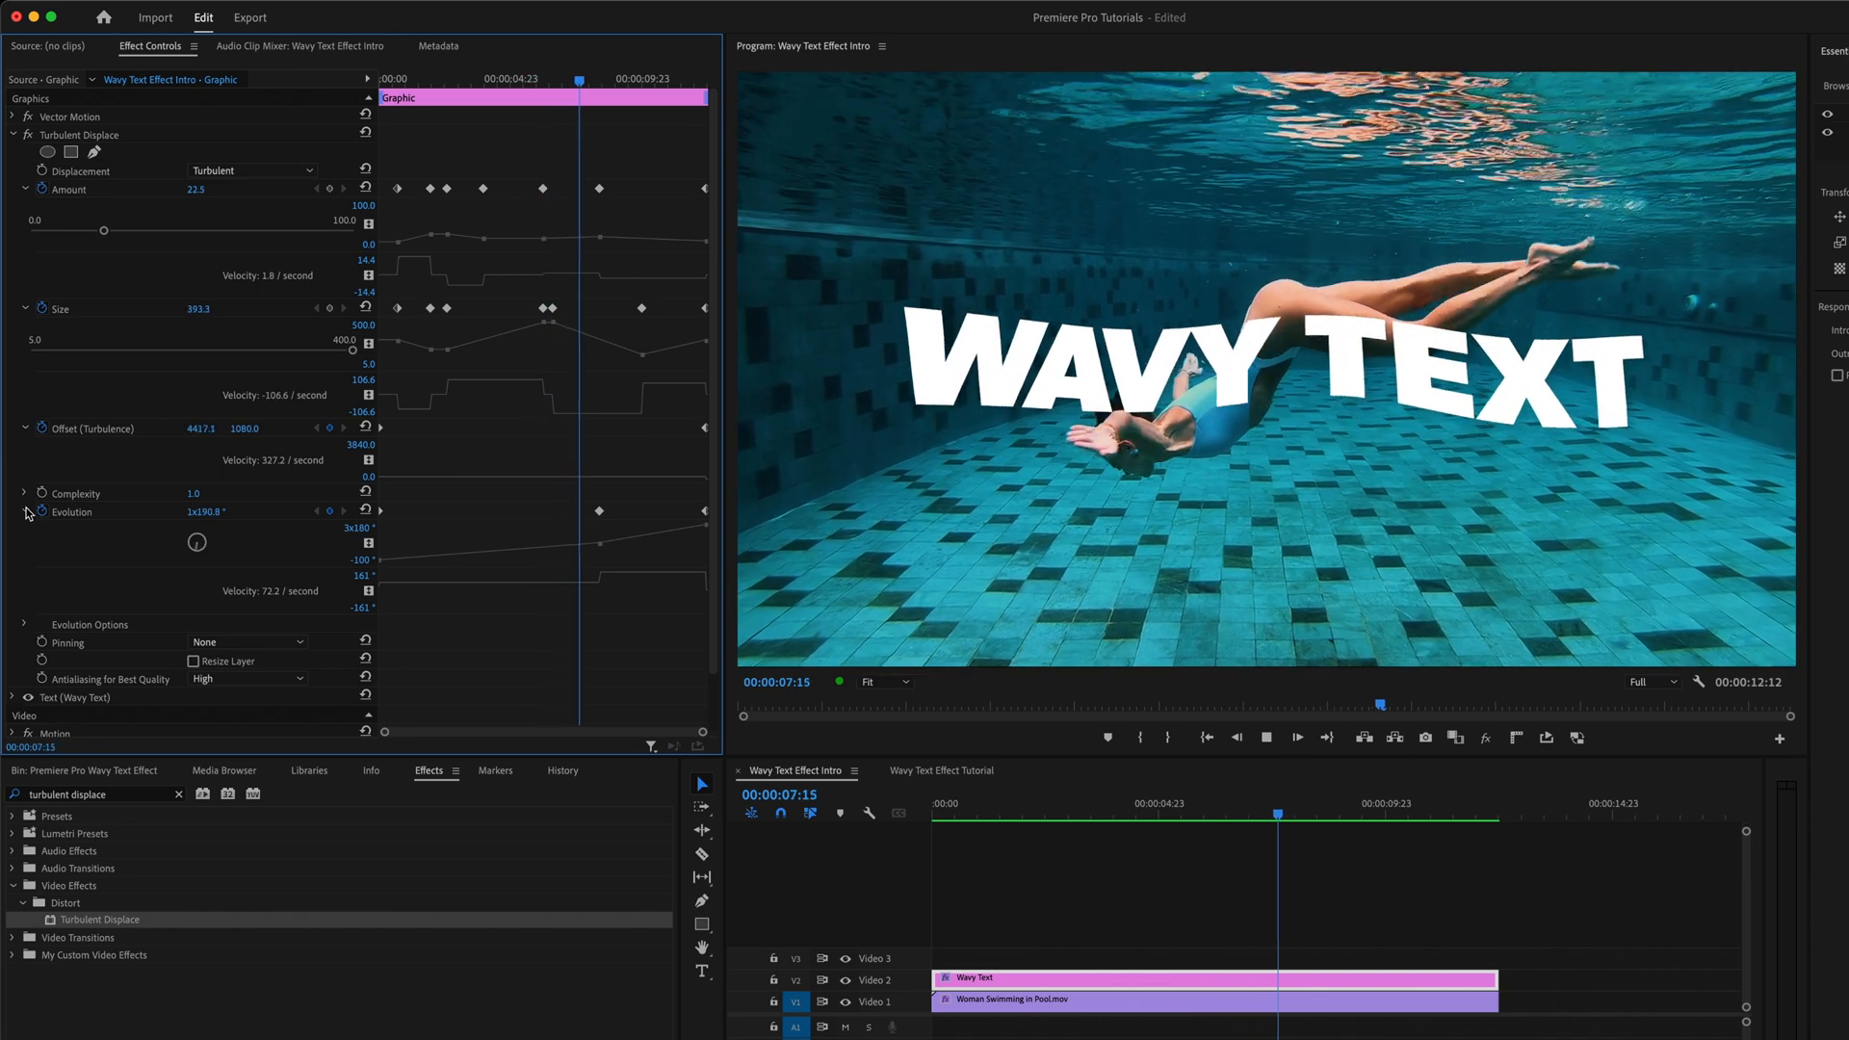
click(1368, 802)
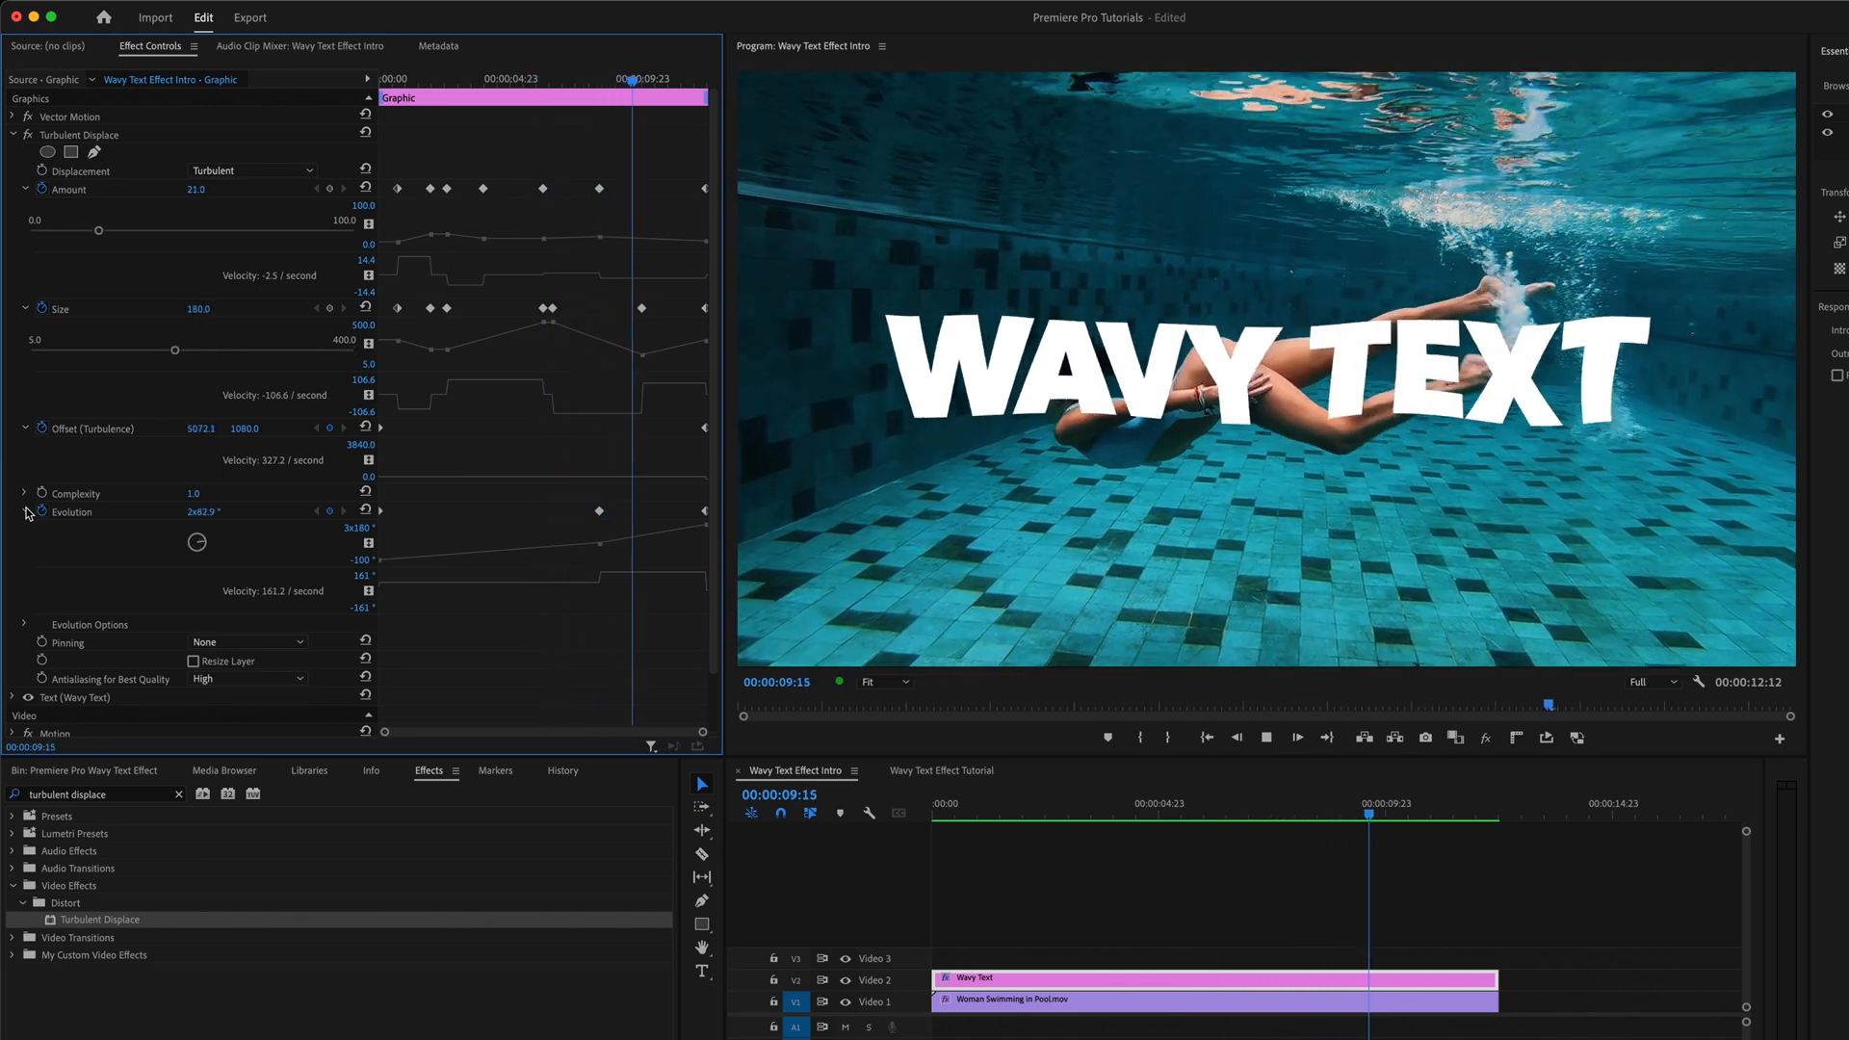